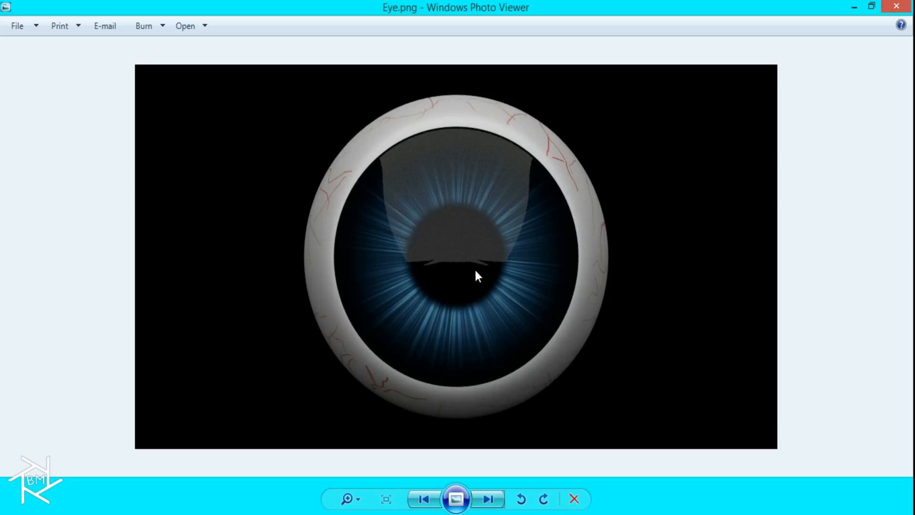
Advance from Eye.png to the CubeEffect_Test.png cube-mosaic render
click(489, 500)
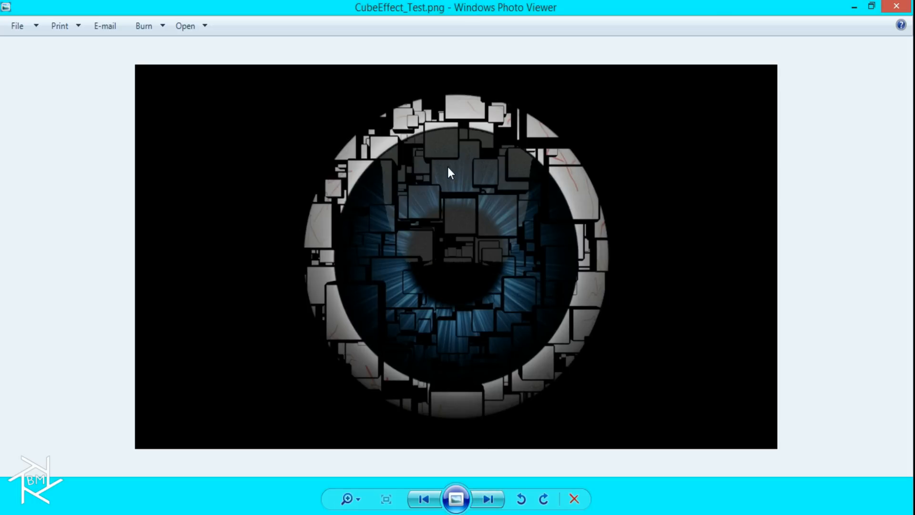
mouse_move(435, 263)
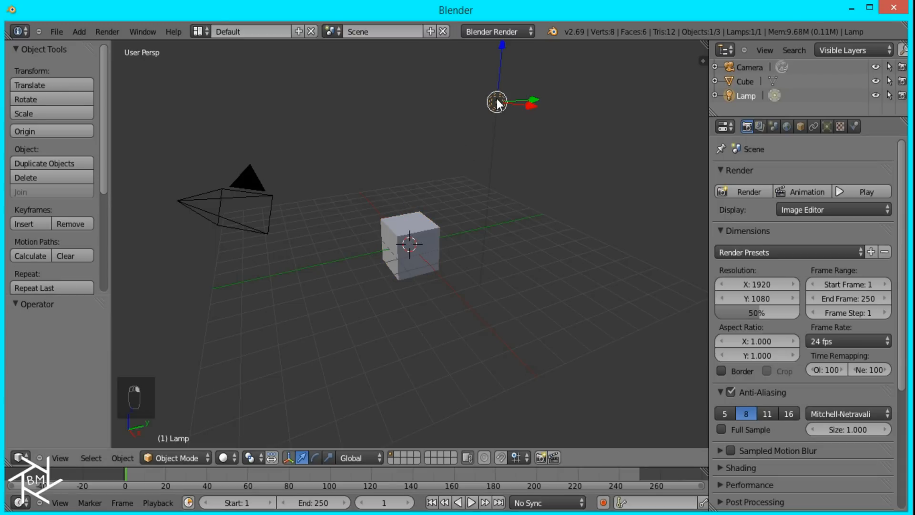
Delete the lamp, scale the cube to 0.5 in Z, and align the camera to a top-down view
key(X)
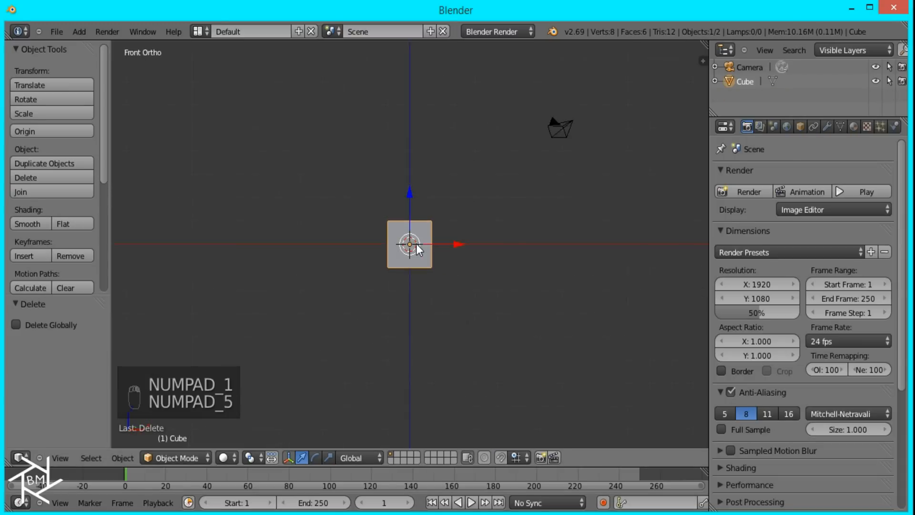
key(Tab)
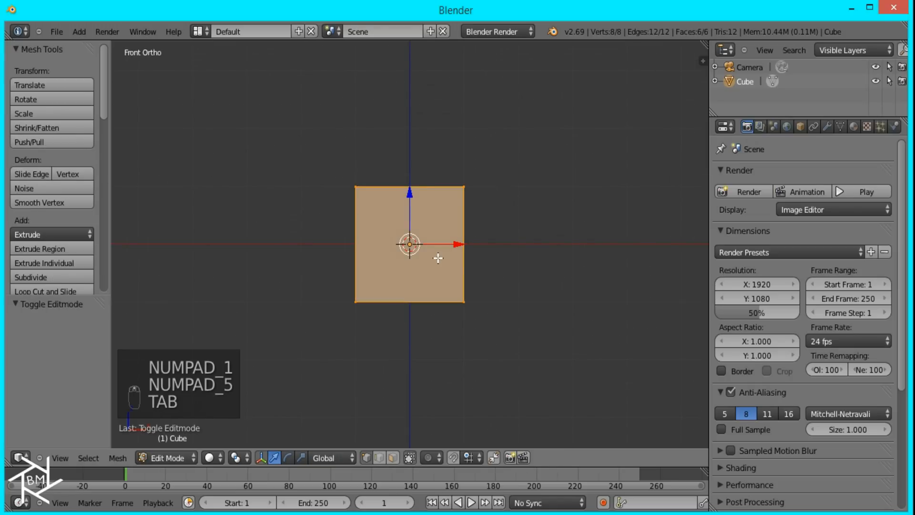
key(s)
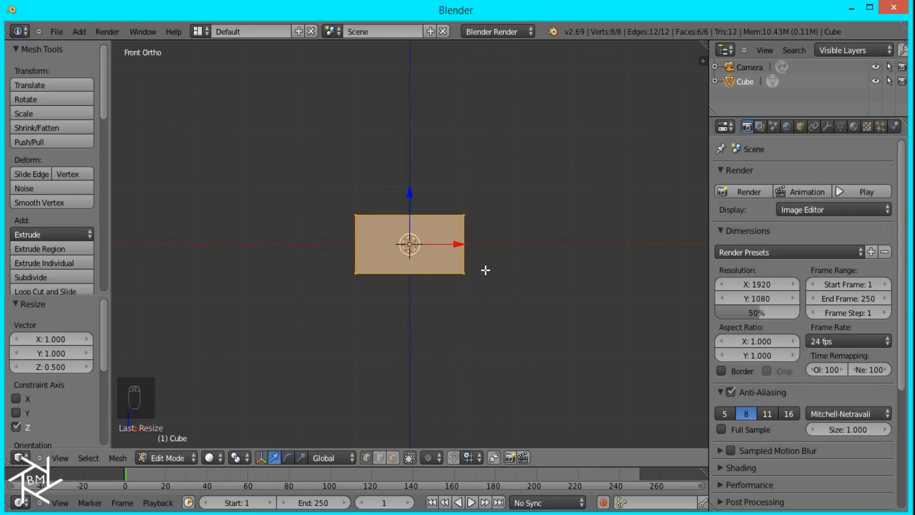
key(TAB)
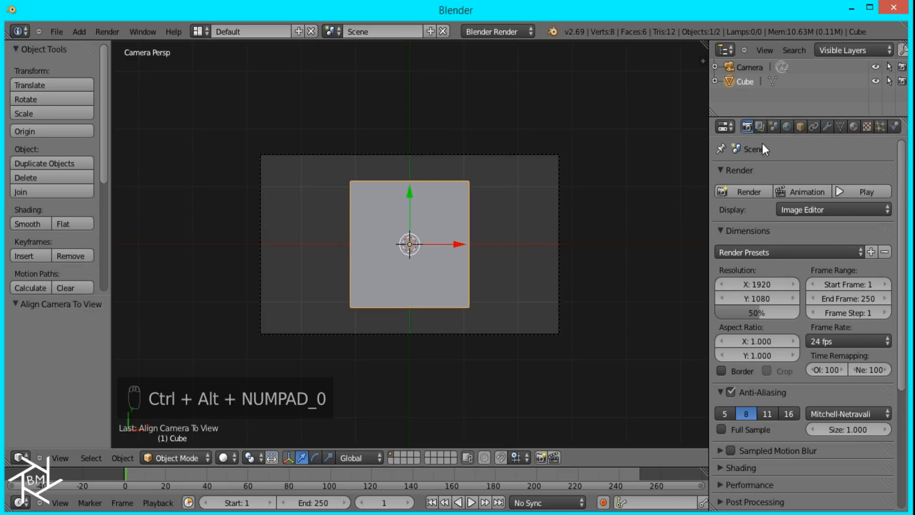
Adjust the camera's transform so it sits above the cube with zero rotation, filling the frame
click(806, 126)
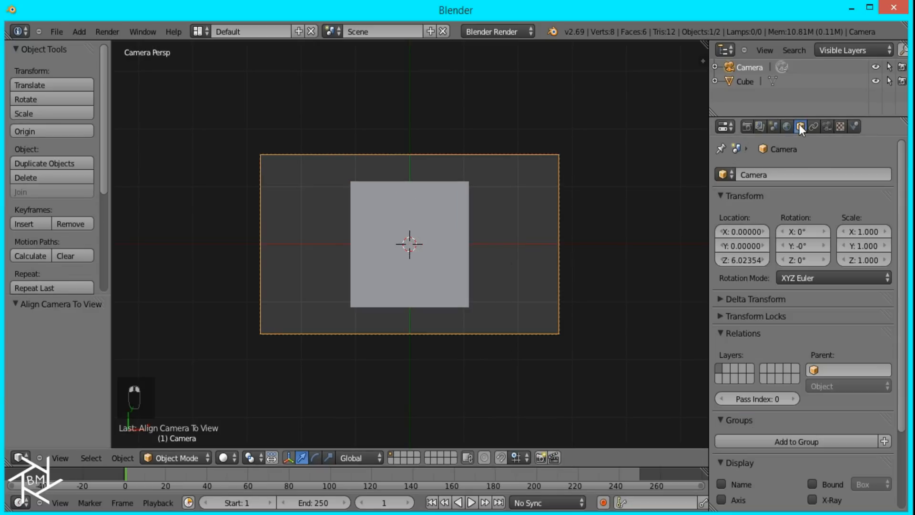
click(742, 260)
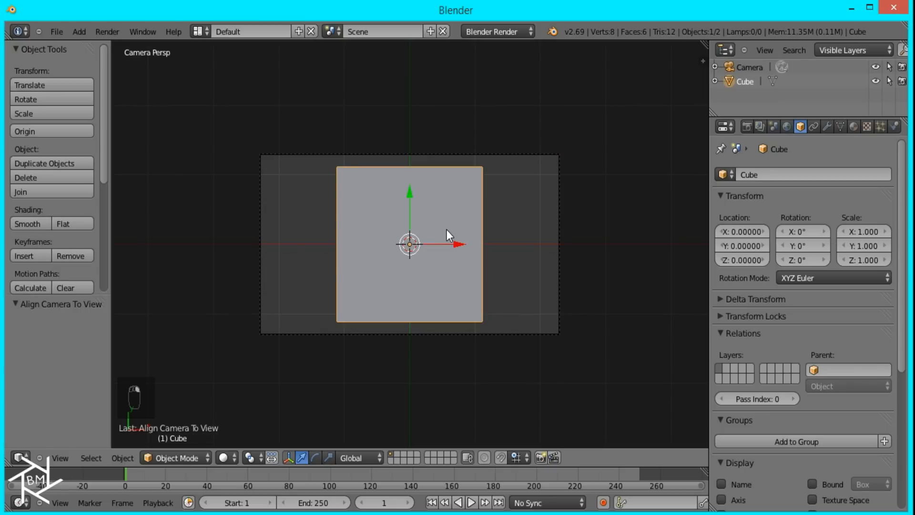
Scale the slab to the frame height, then widen it along X to the frame's side edges
key(Tab)
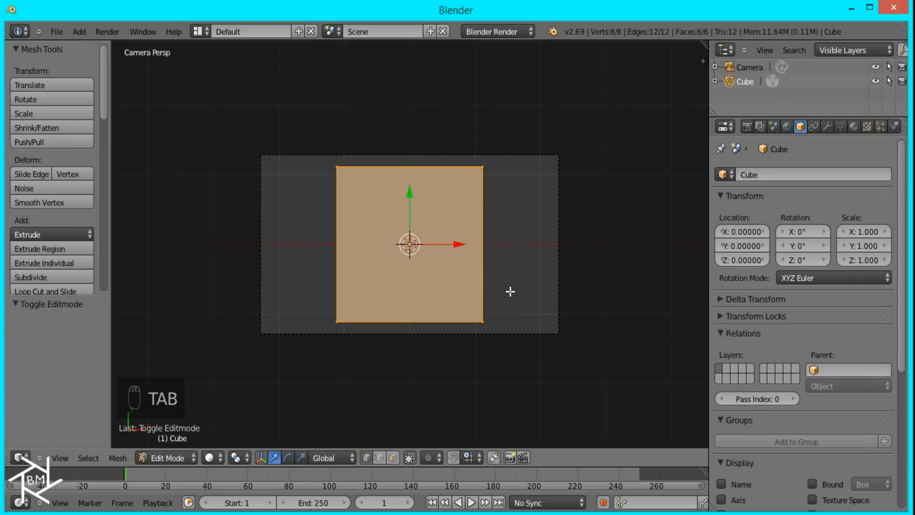
key(s)
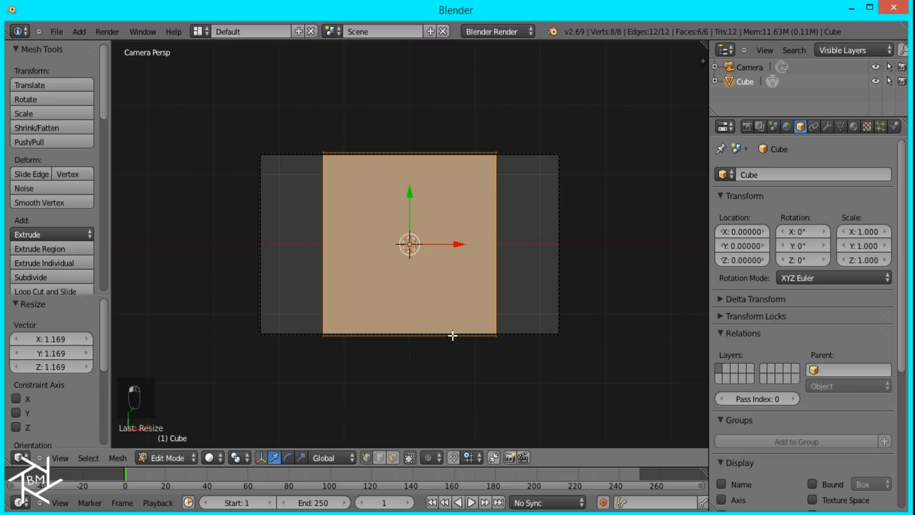
mouse_move(407, 175)
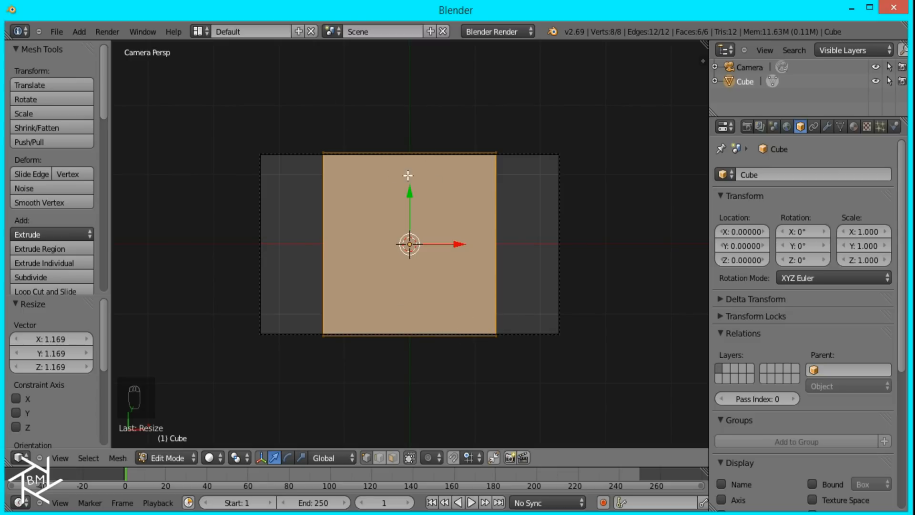
mouse_move(510, 228)
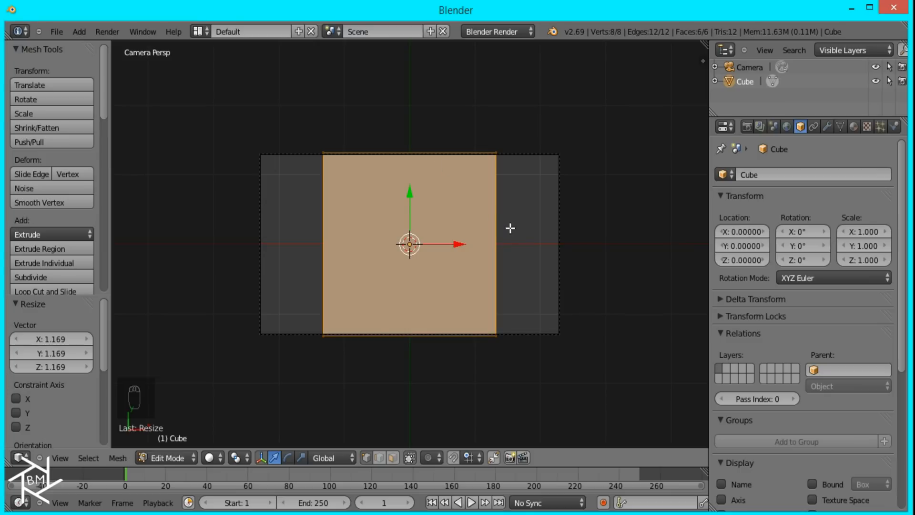
key(s)
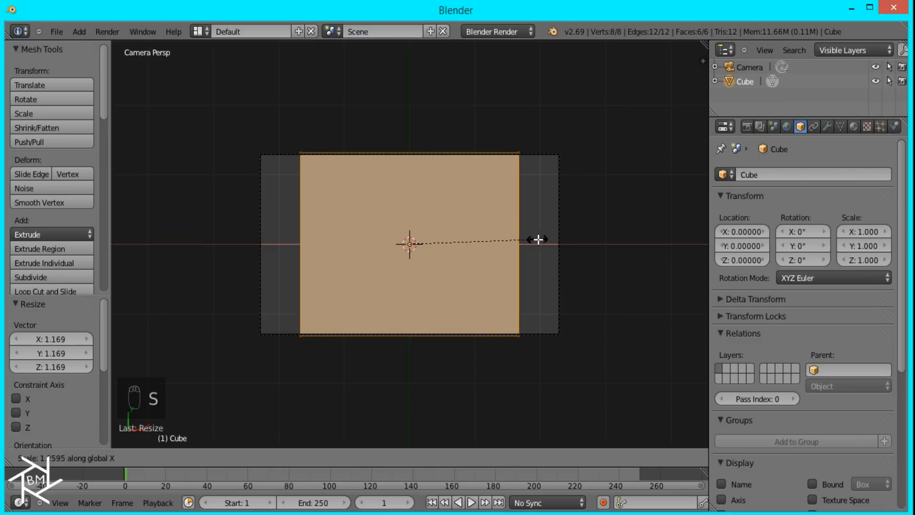
drag(535, 239, 583, 263)
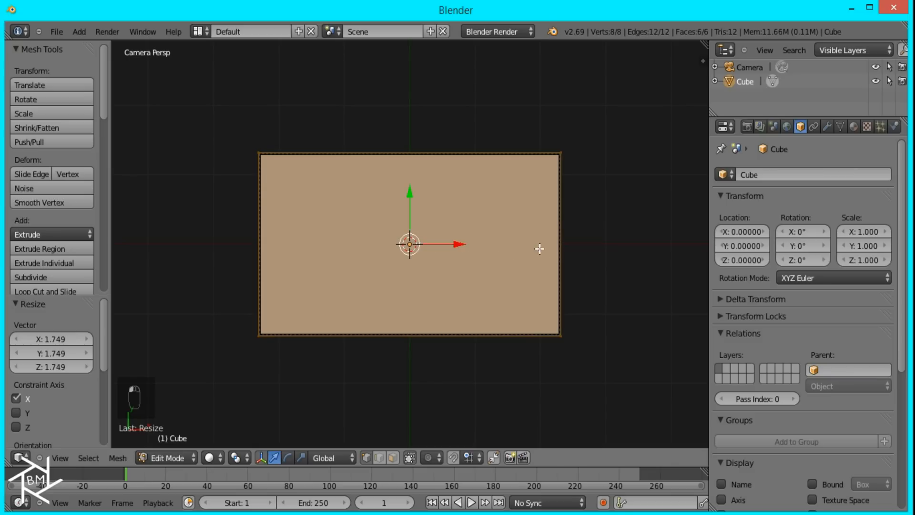
key(Tab)
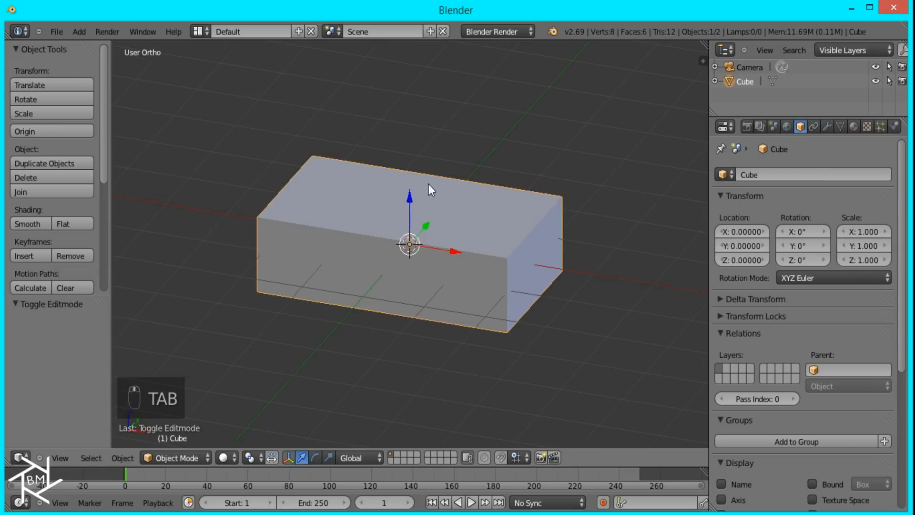
mouse_move(536, 283)
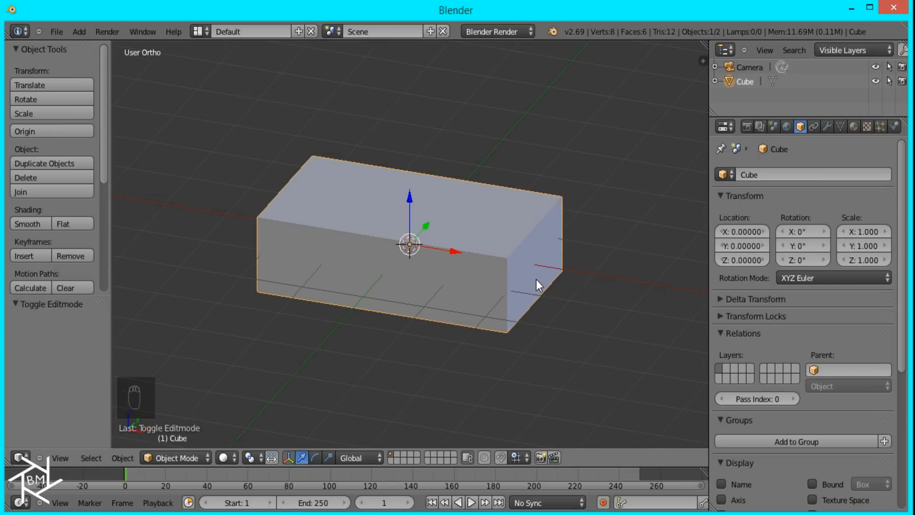
mouse_move(543, 202)
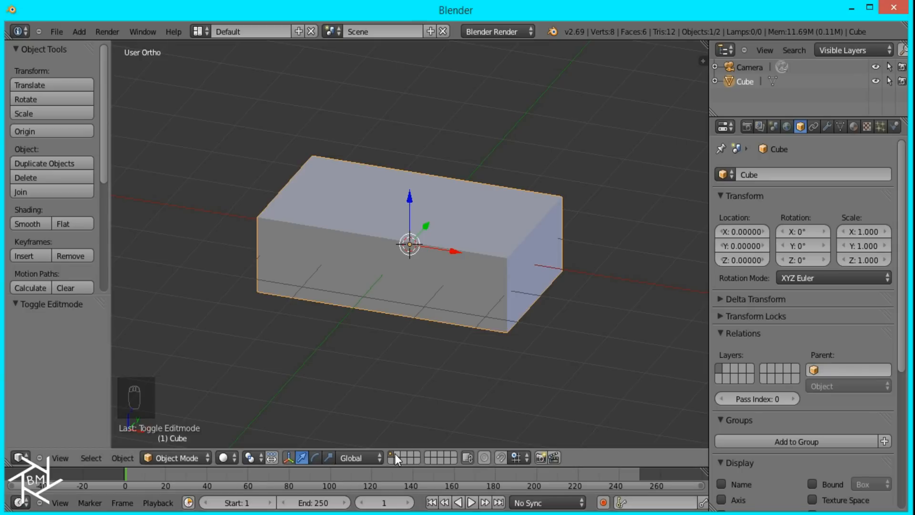
On an empty layer add a new cube and bevel its edges with a 0.05 offset
key(shift+a)
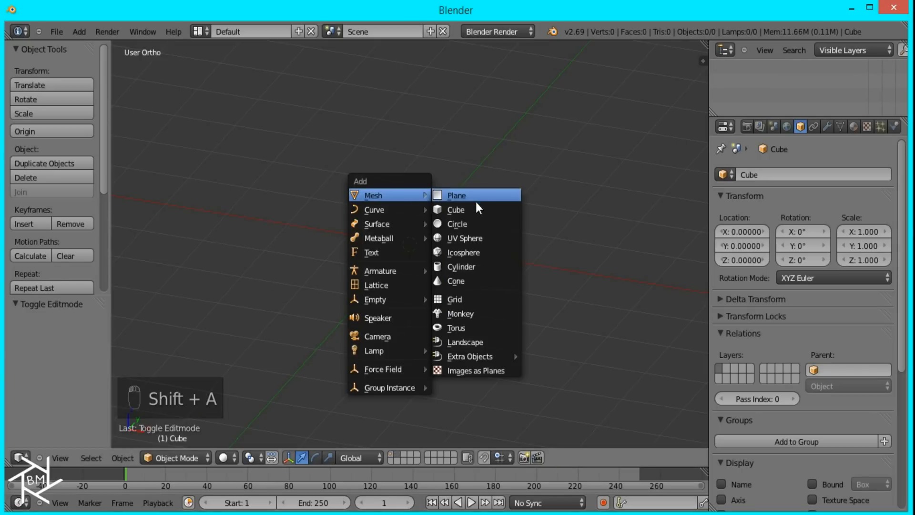
click(456, 210)
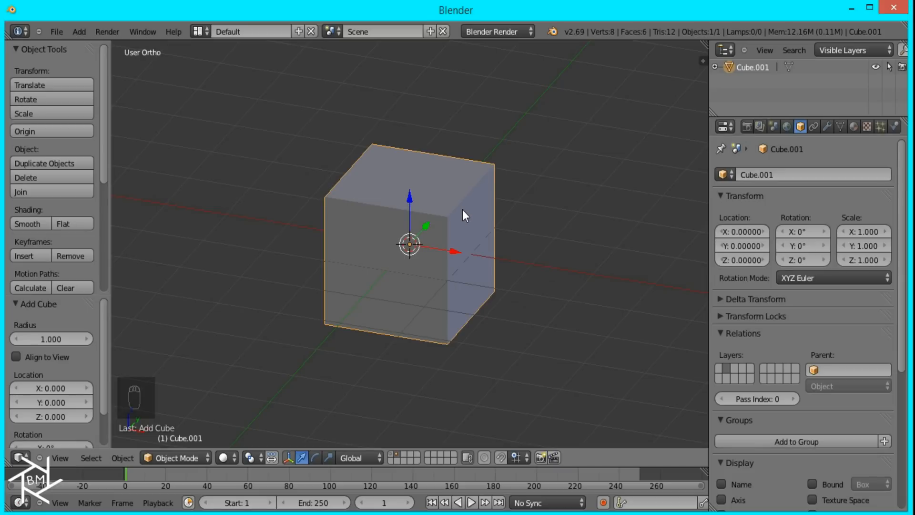
key(Tab)
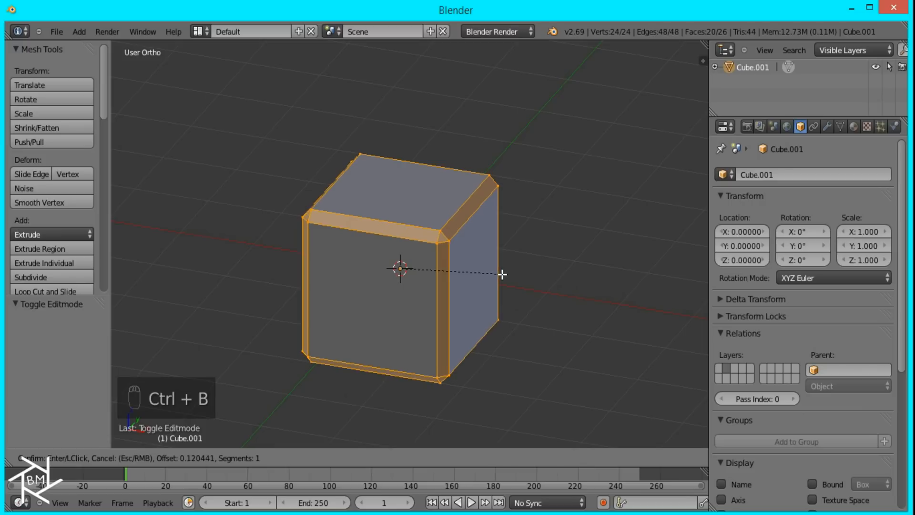
mouse_move(503, 271)
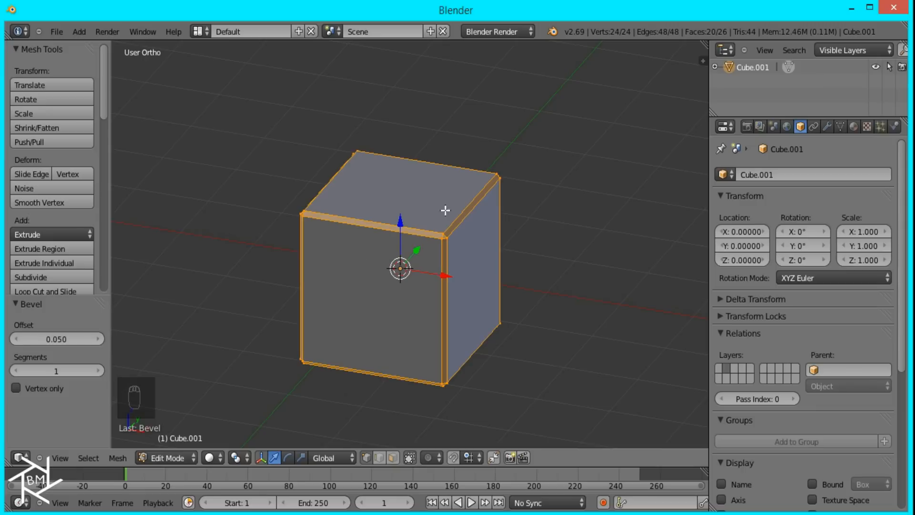
click(854, 127)
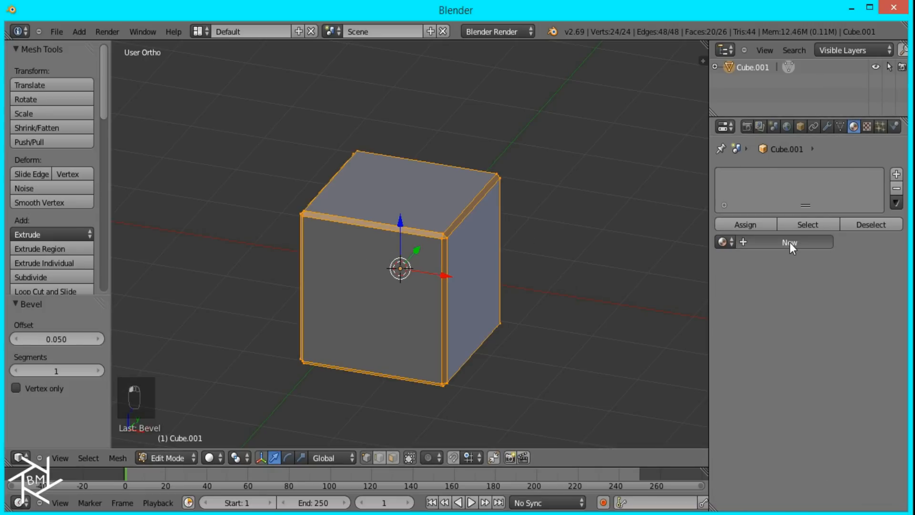
Assign the cube a black diffuse material and add a second white material slot
click(789, 242)
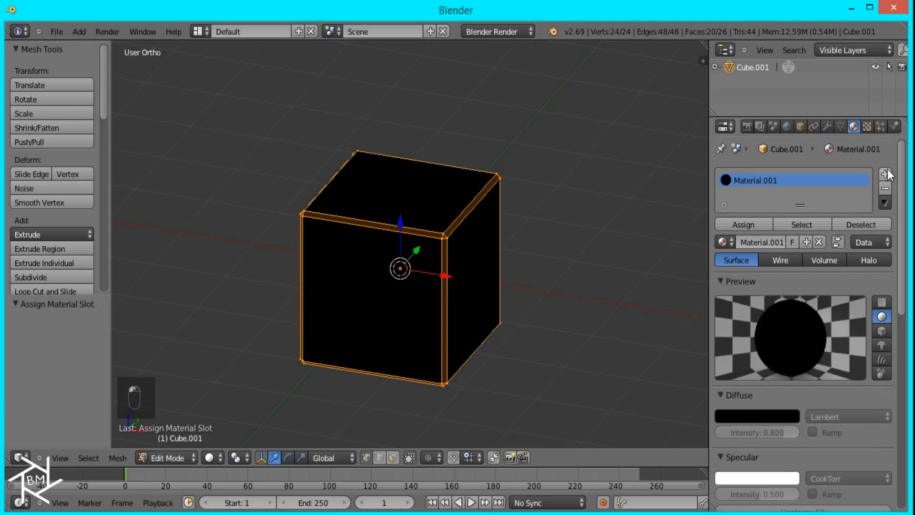
click(885, 174)
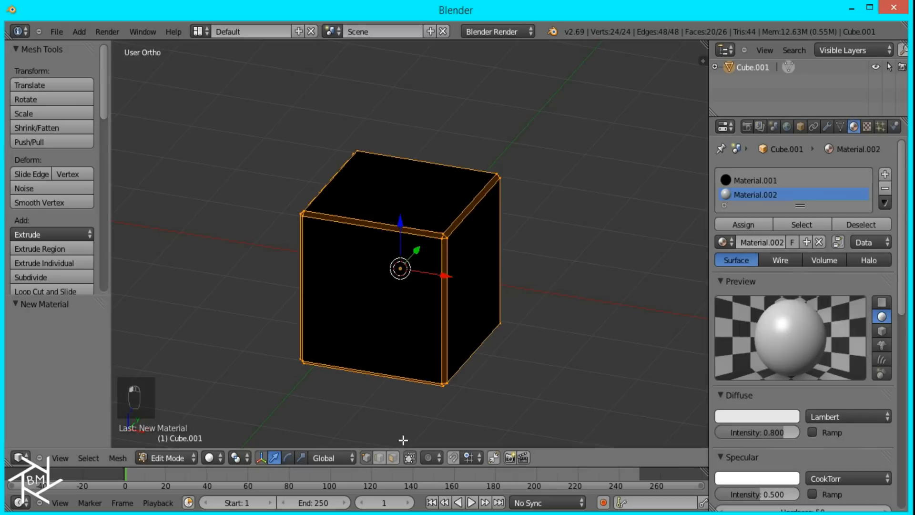
mouse_move(402, 418)
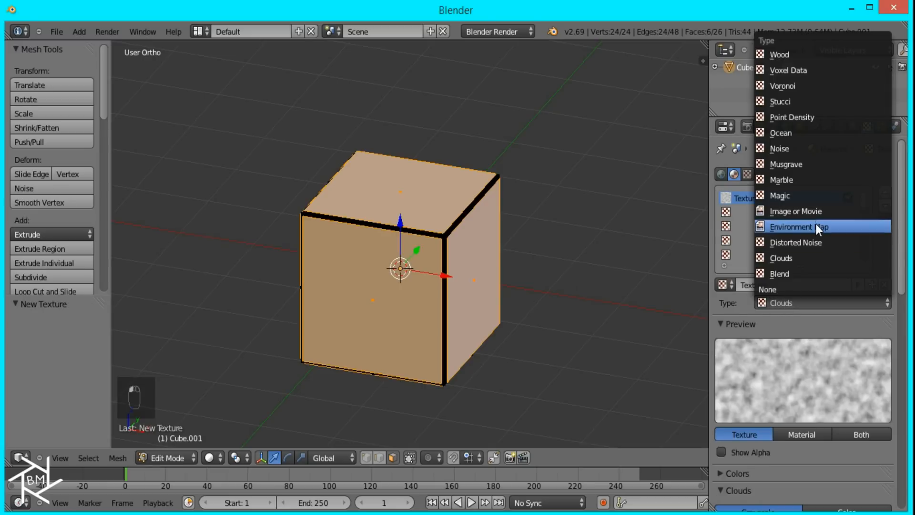
Set the second material's texture to image Eye.png and check its mapping coordinates
click(795, 210)
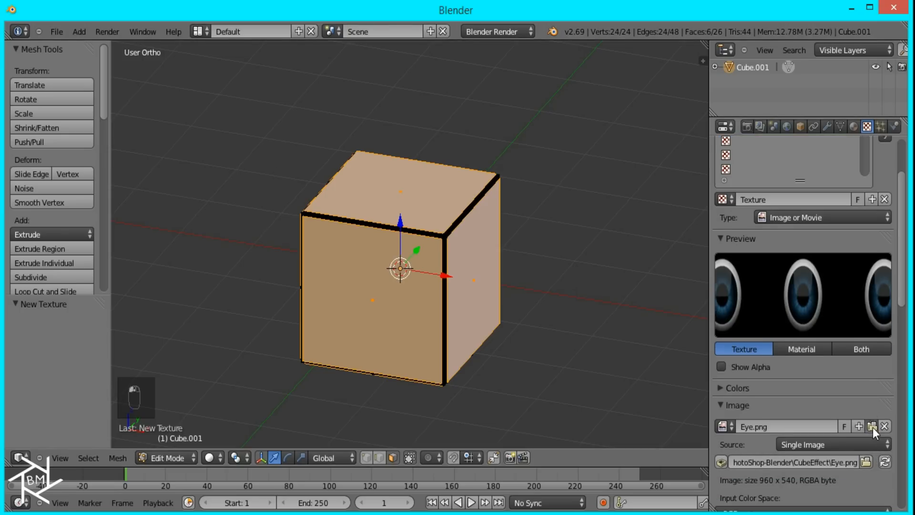
click(873, 425)
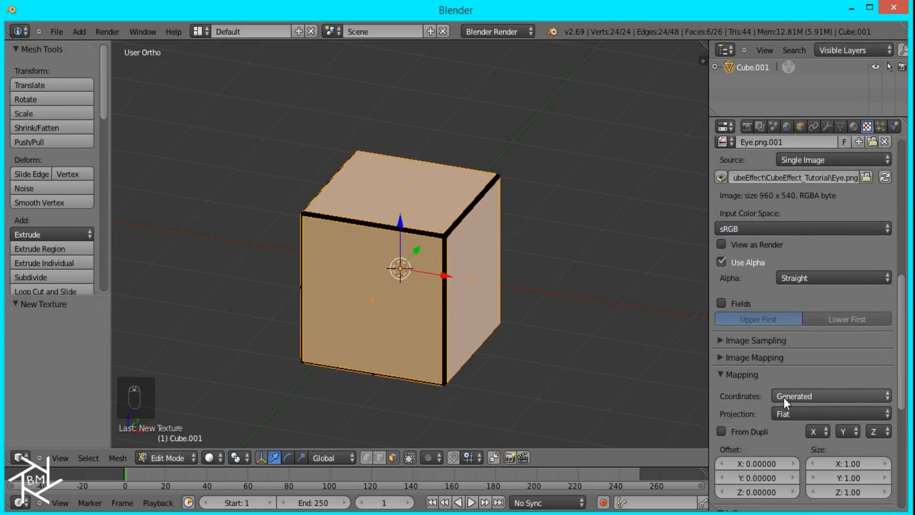
click(830, 396)
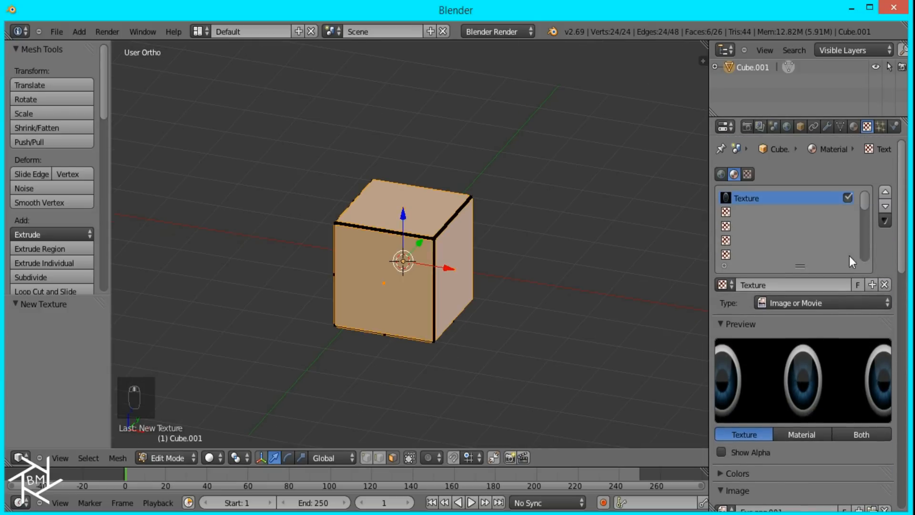
click(855, 125)
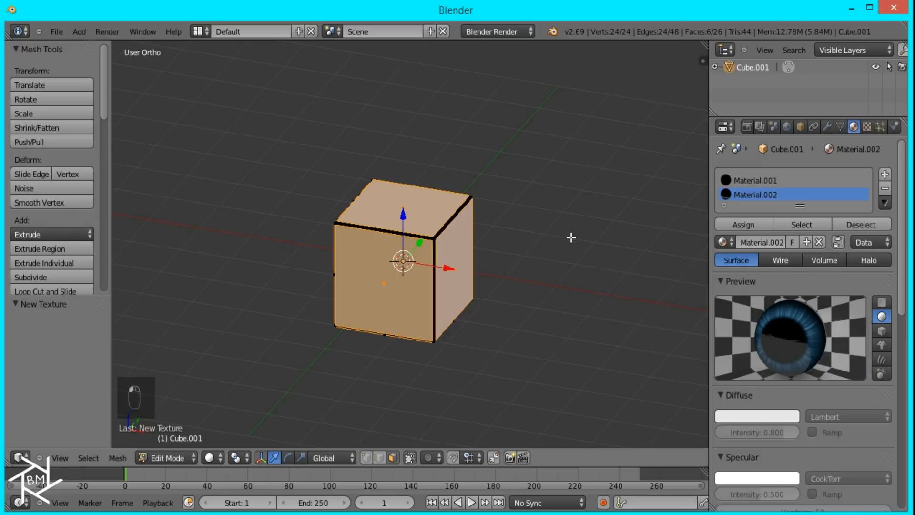
Add a Hair-type particle system to the flat box
key(Tab)
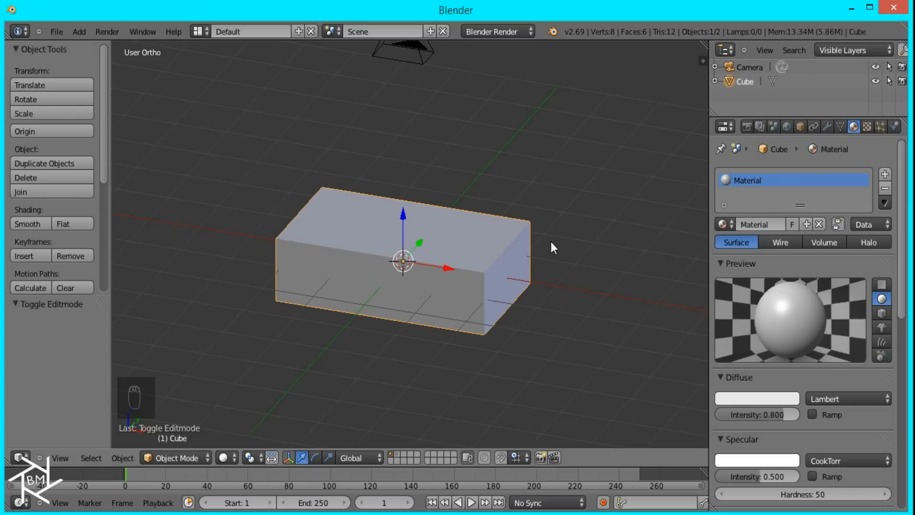
click(879, 128)
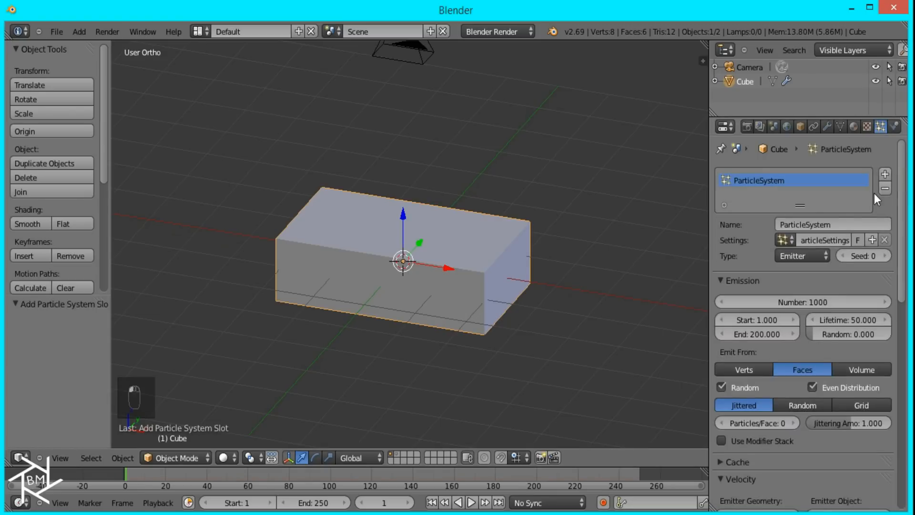
click(802, 256)
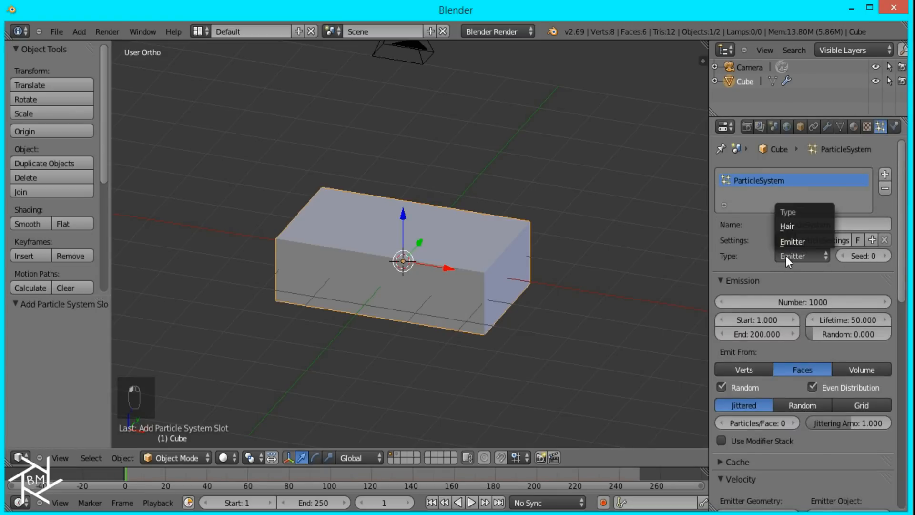
click(788, 227)
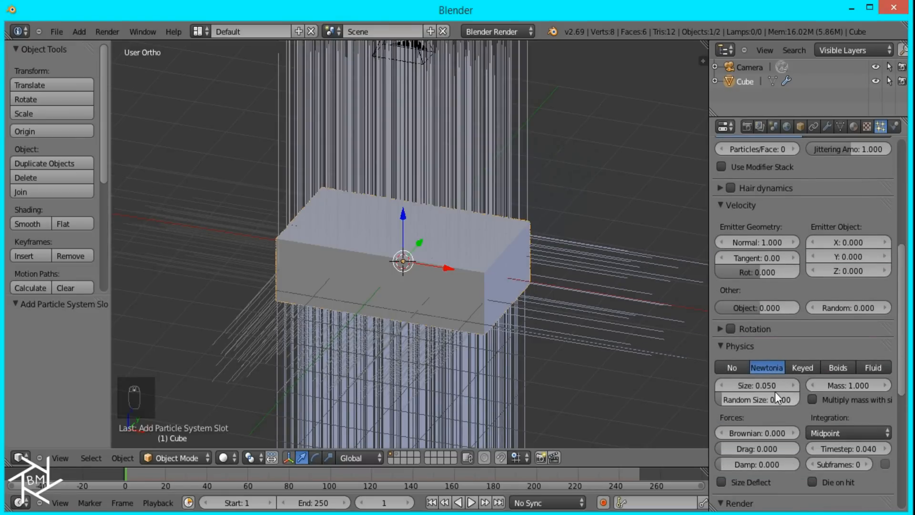
Render particles as Cube.001 from Volume, emitter hidden, size 0.04, random size 0.75
scroll(down, 3)
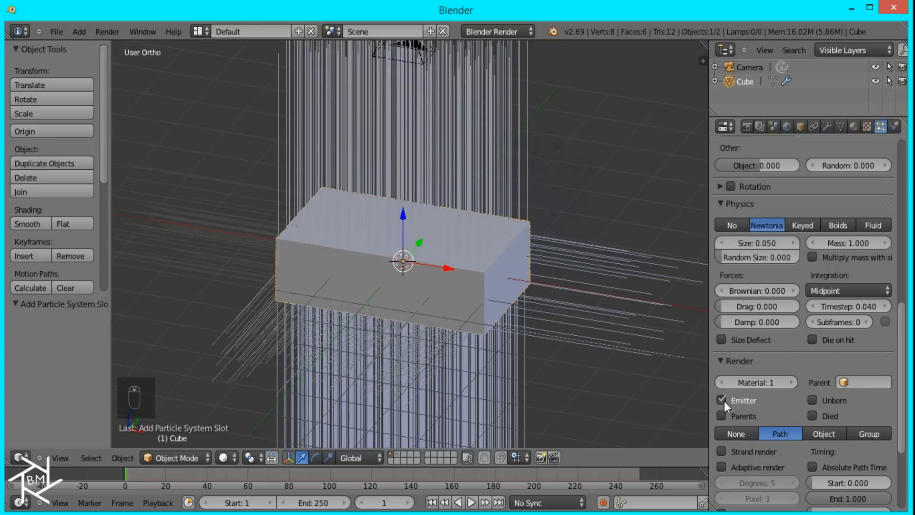
click(824, 433)
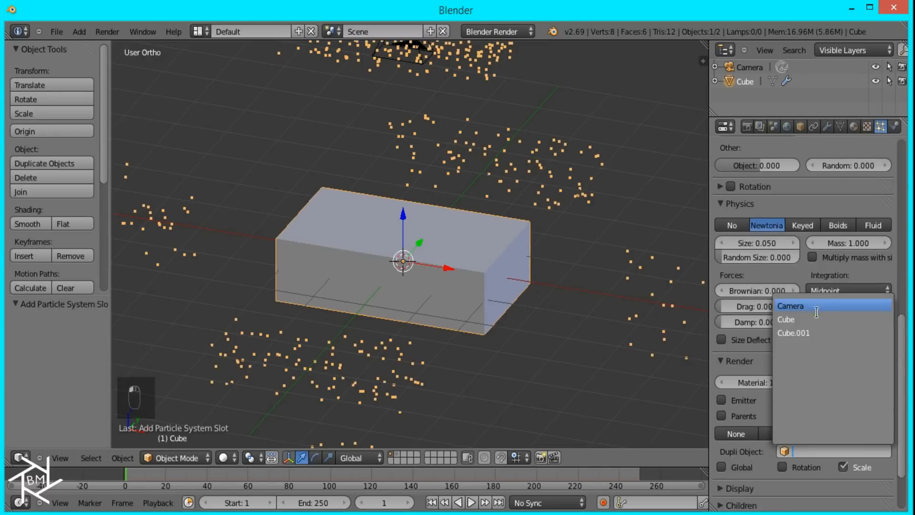
click(793, 333)
text(7)
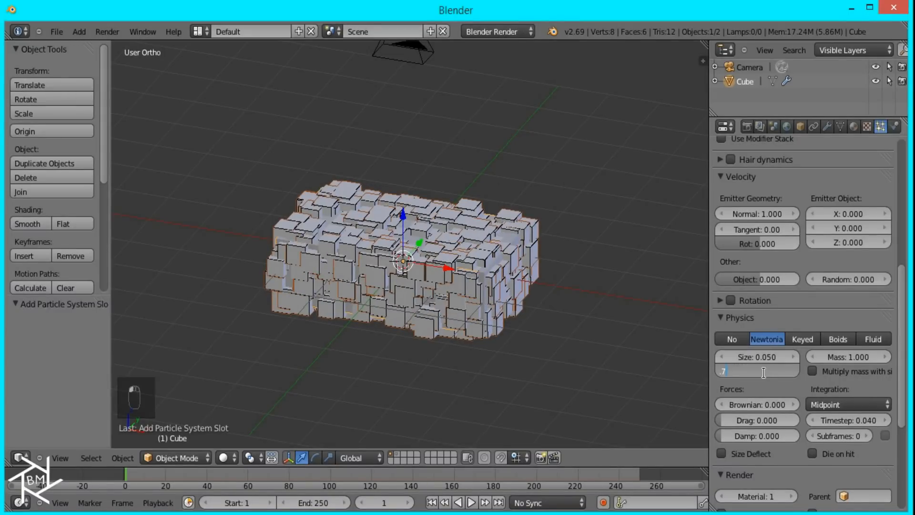
text(0.750)
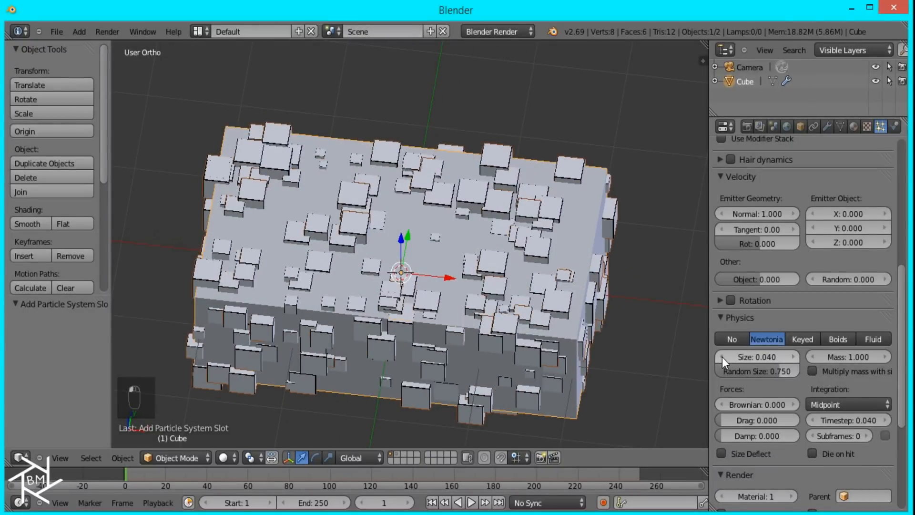
mouse_move(729, 363)
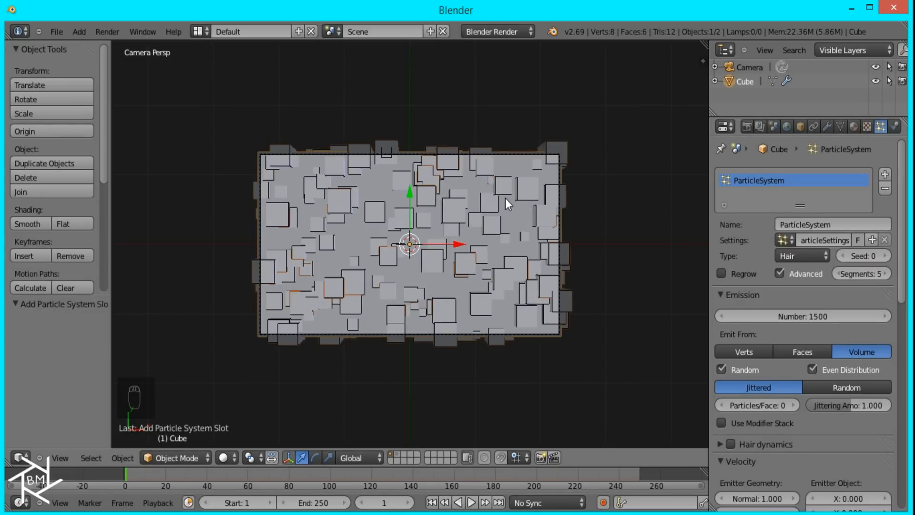
mouse_move(481, 201)
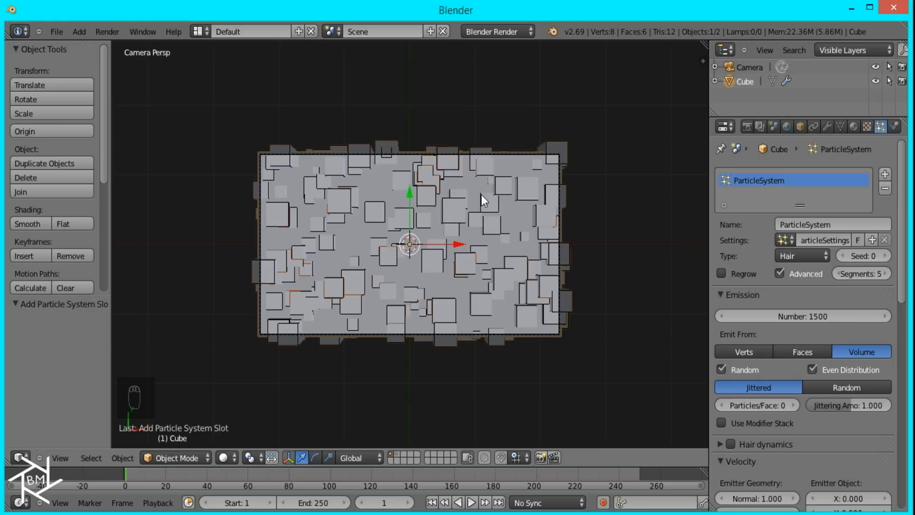
mouse_move(510, 170)
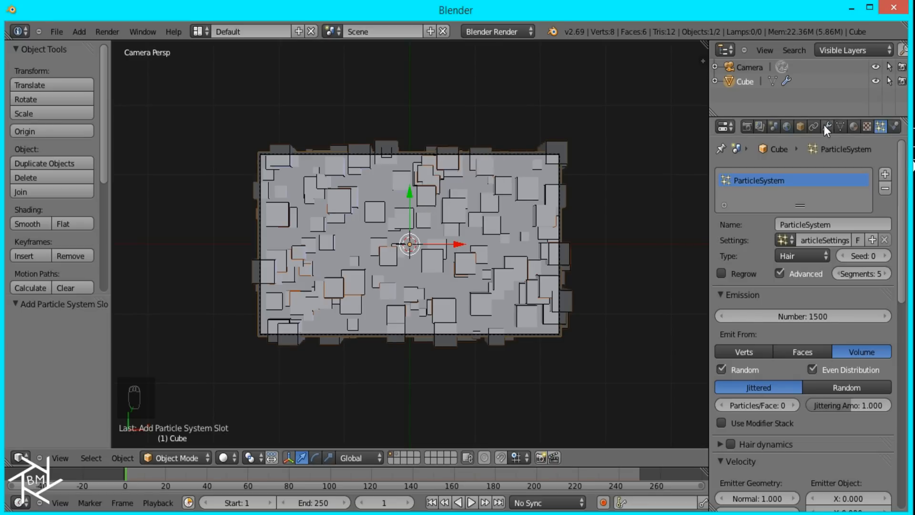
Make the particle cubes real, join them into one mesh, and set origin to geometry
click(831, 126)
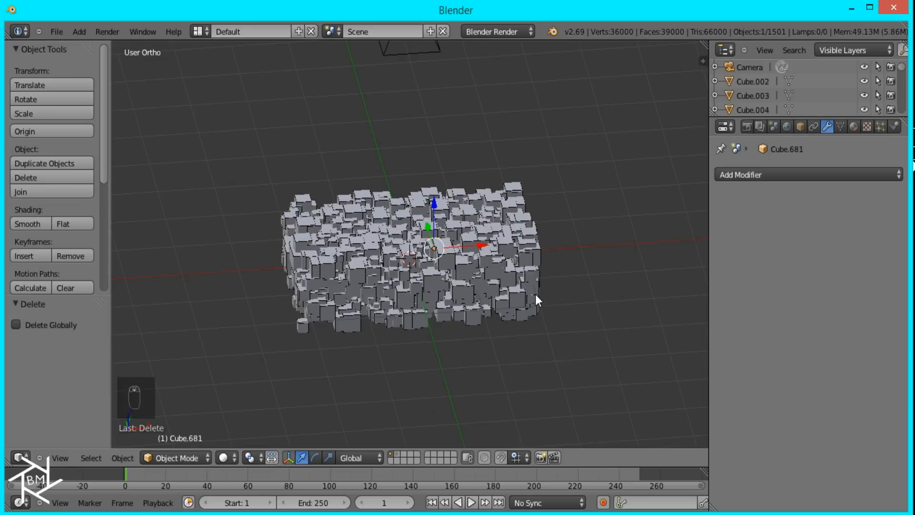
key(z)
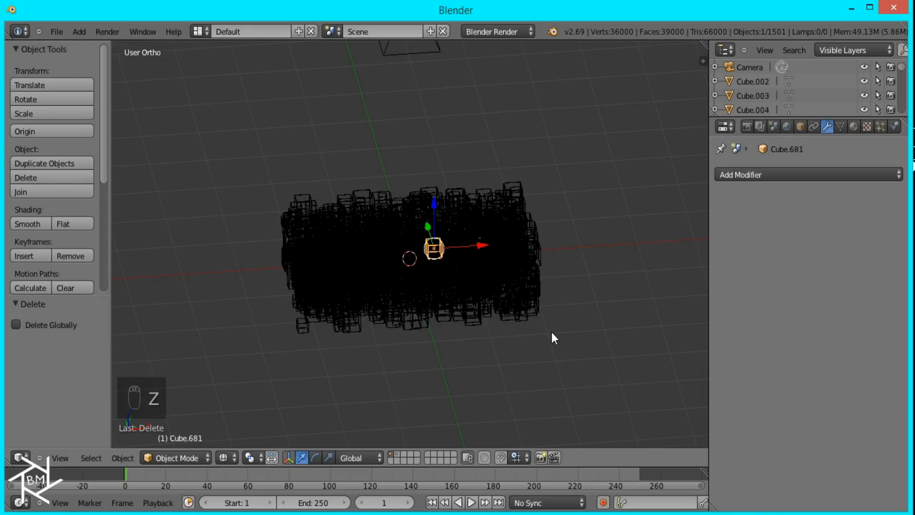
key(B)
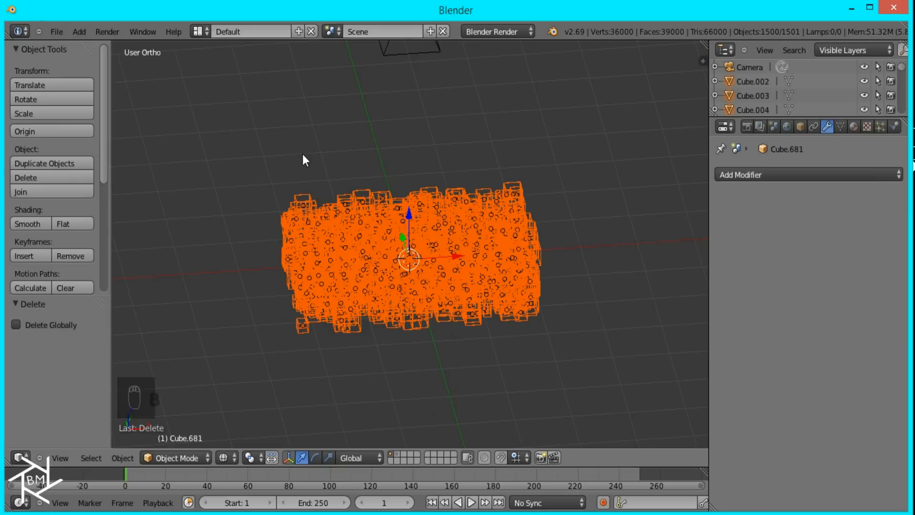
key(Ctrl+J)
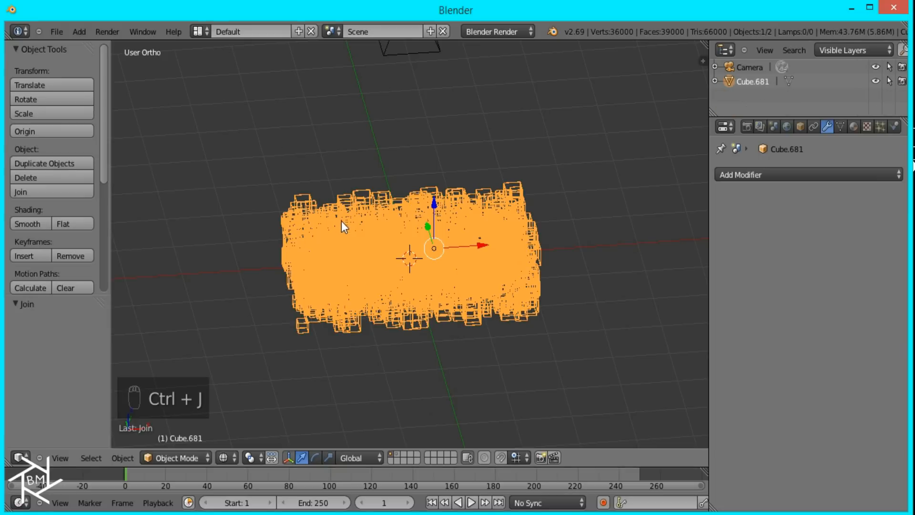
mouse_move(33, 134)
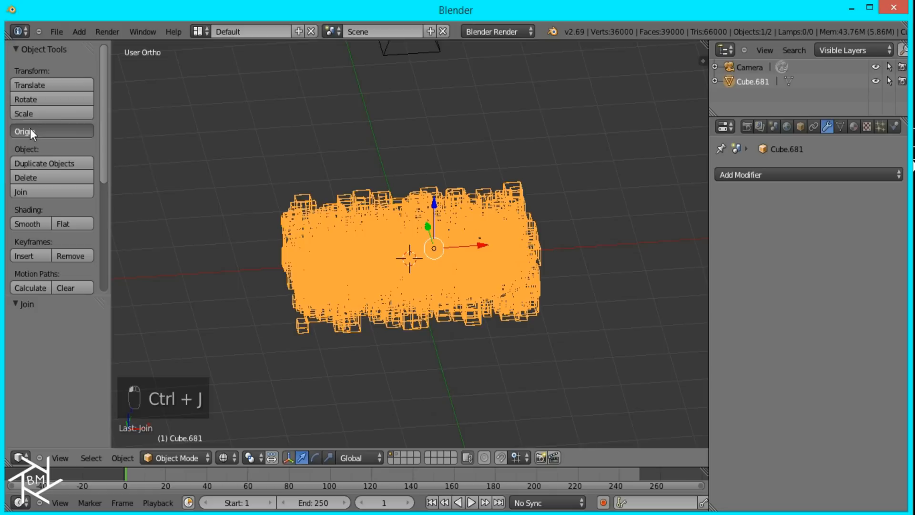
click(51, 131)
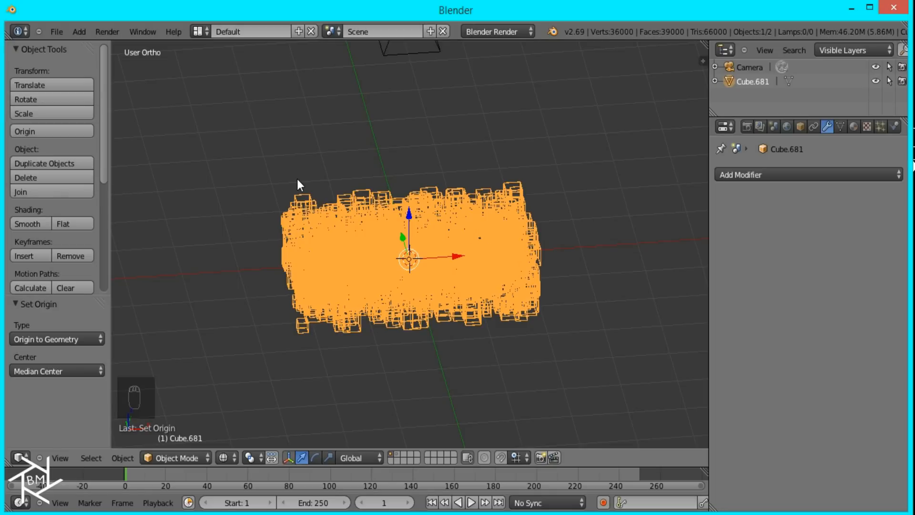
From camera view select all faces and unwrap with Project From View using camera bounds
key(NUMPAD_0)
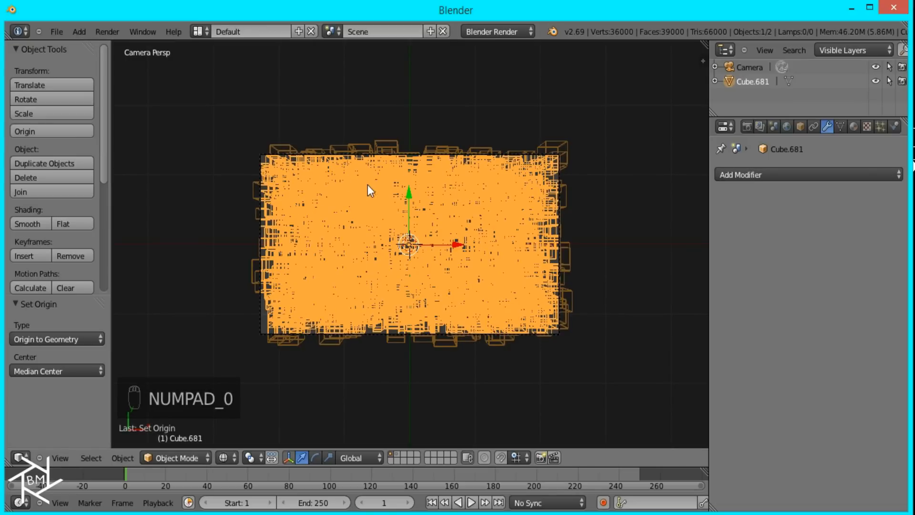
key(Tab)
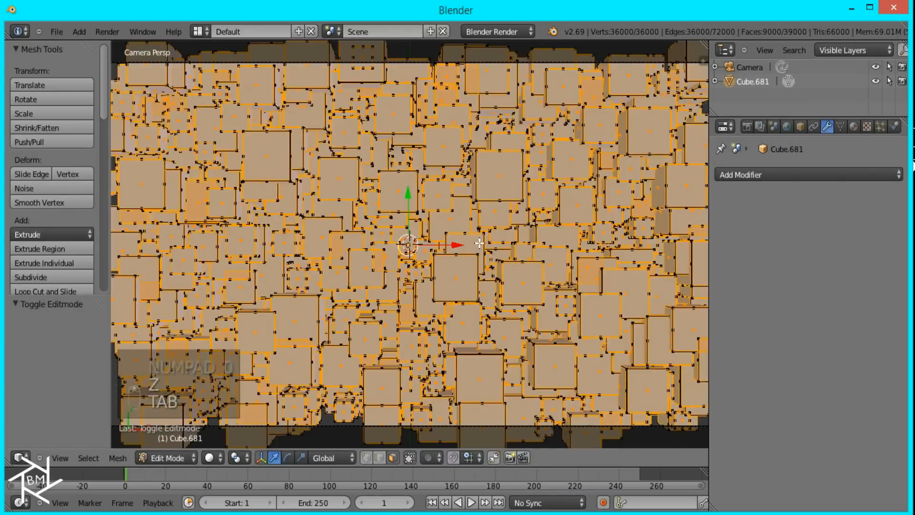
key(a)
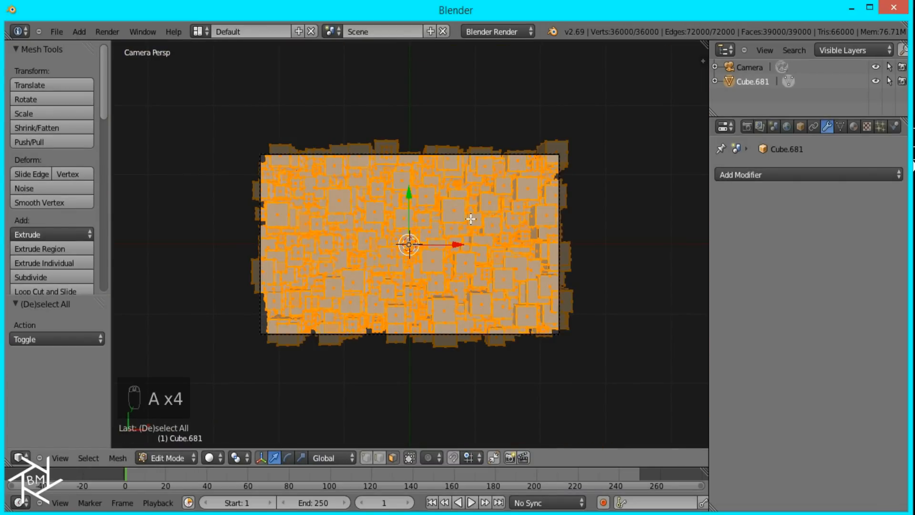
key(u)
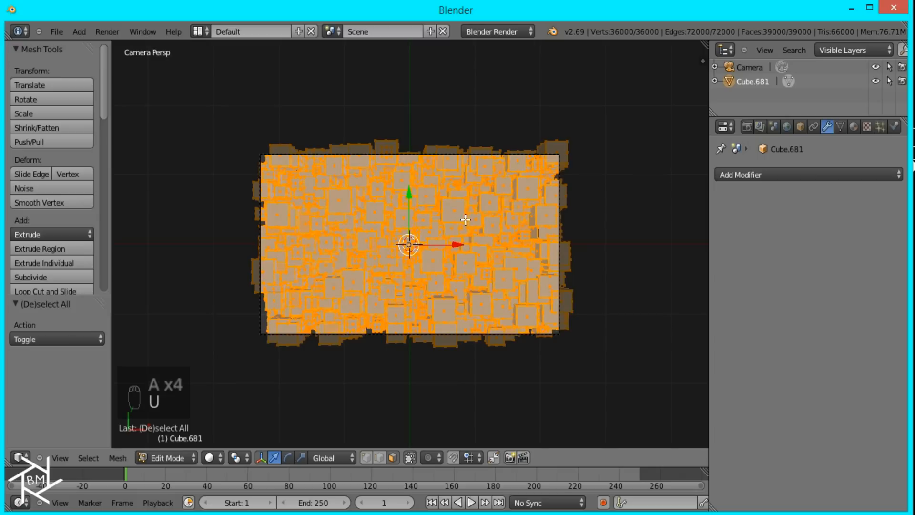
key(u)
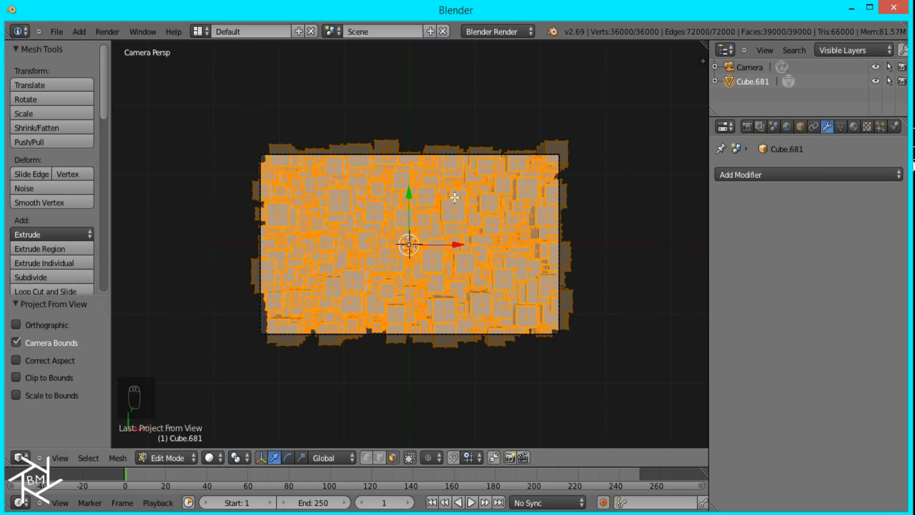
mouse_move(472, 255)
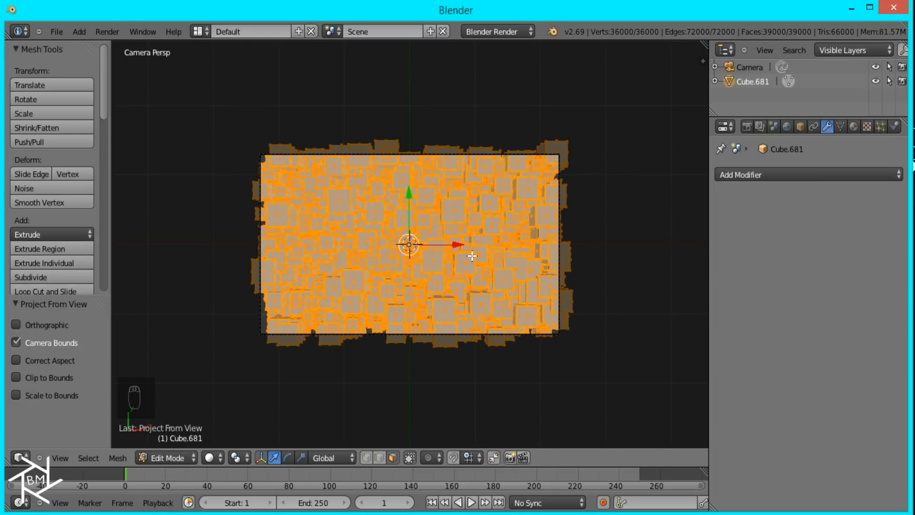
mouse_move(418, 215)
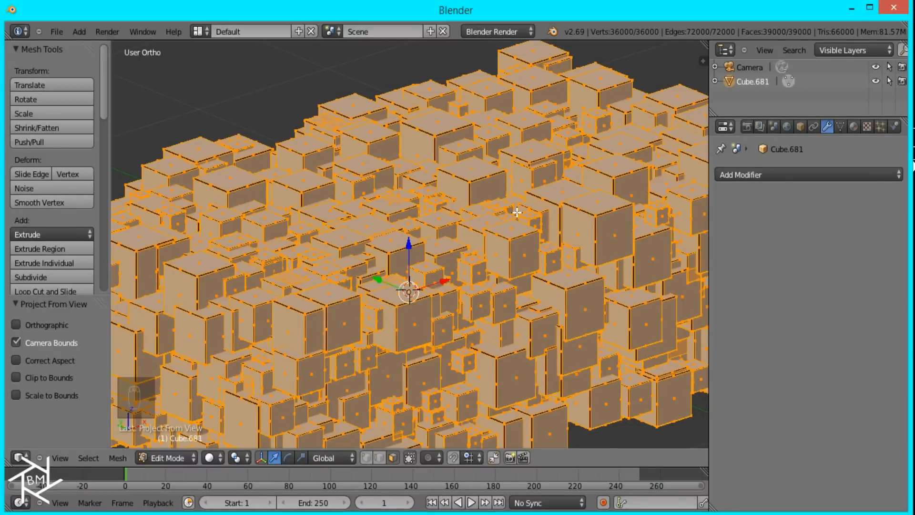
mouse_move(461, 223)
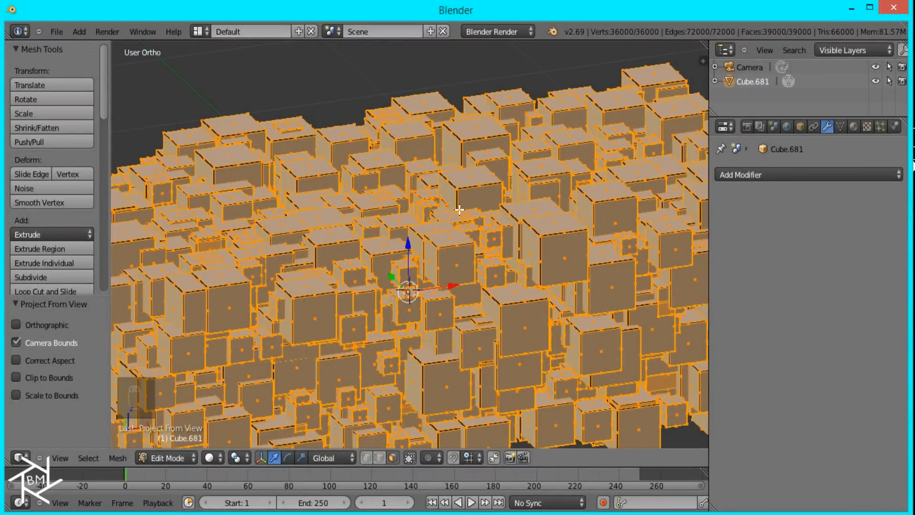
mouse_move(473, 190)
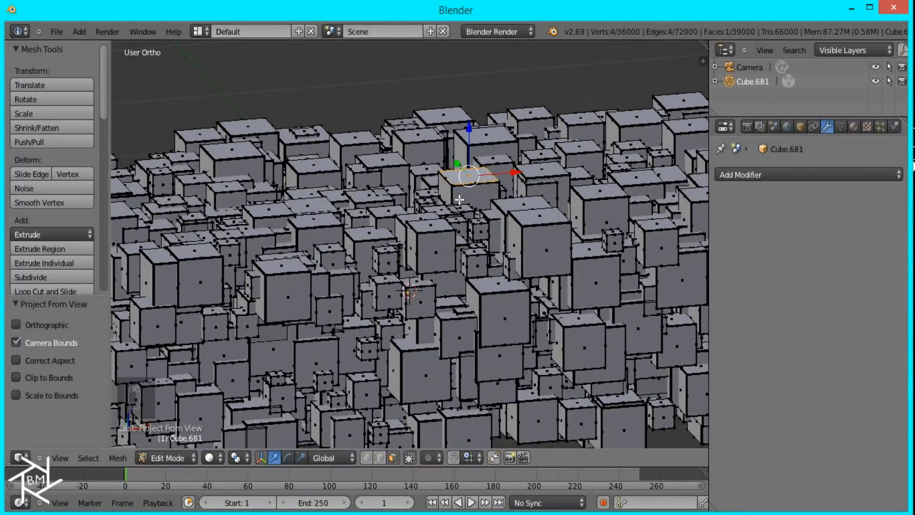
Select all non-top faces via Shift+G Normal and Ctrl+I, assign Material.001 black, return to Object Mode
key(shift+g)
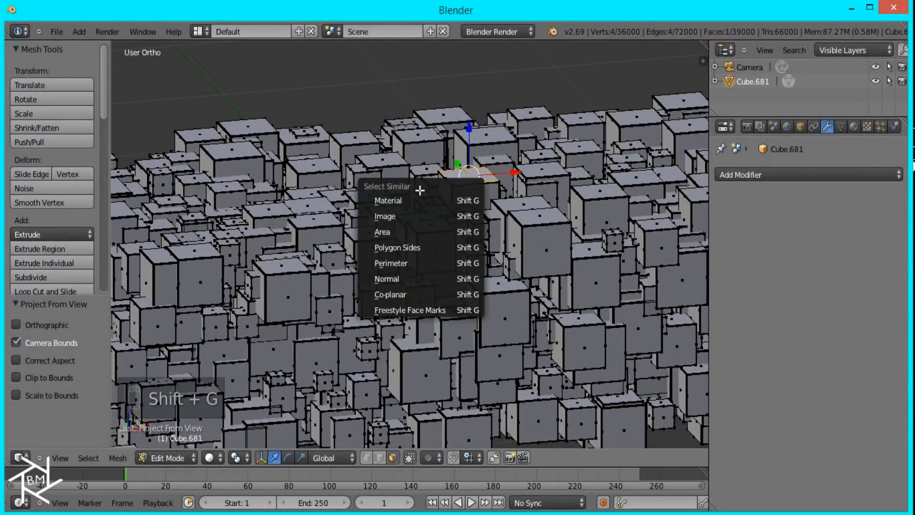
mouse_move(404, 216)
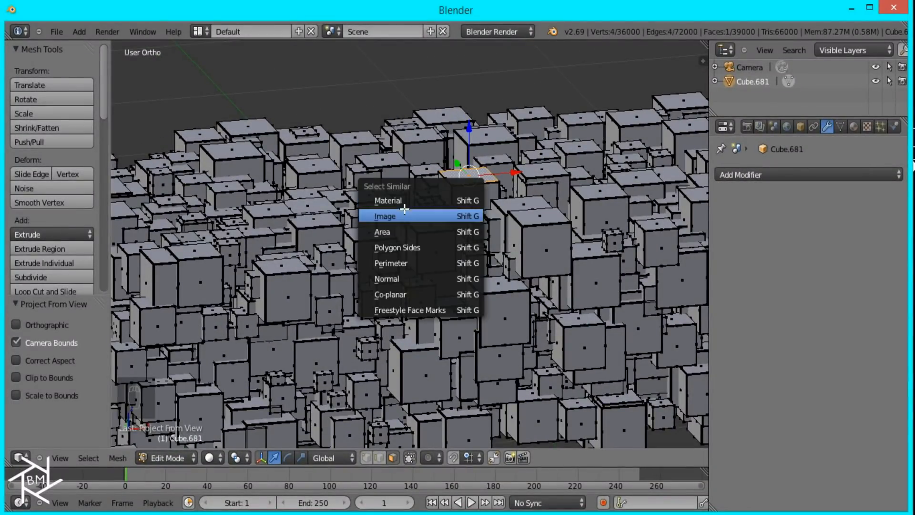
mouse_move(422, 282)
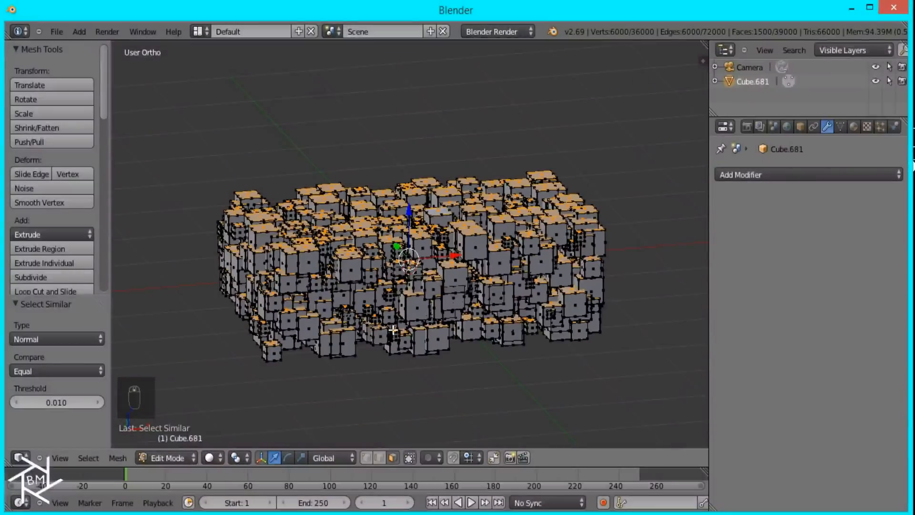
mouse_move(427, 173)
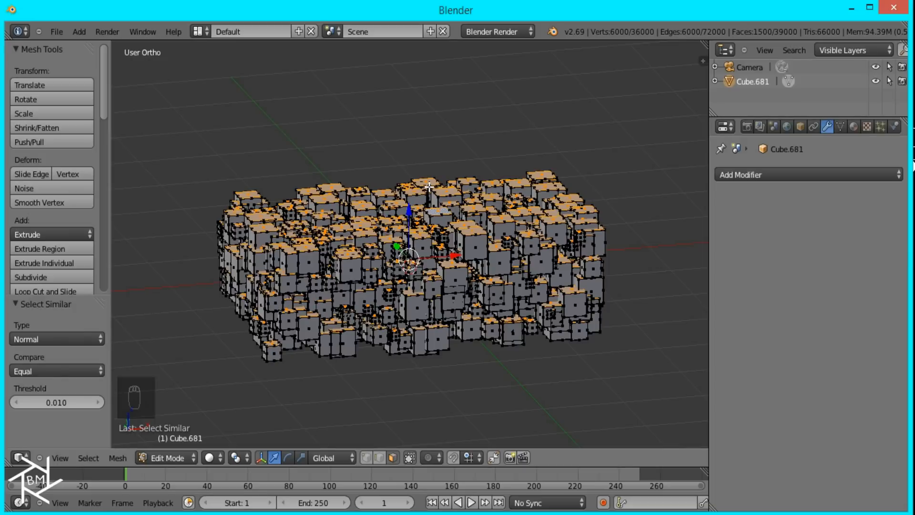
key(ctrl+i)
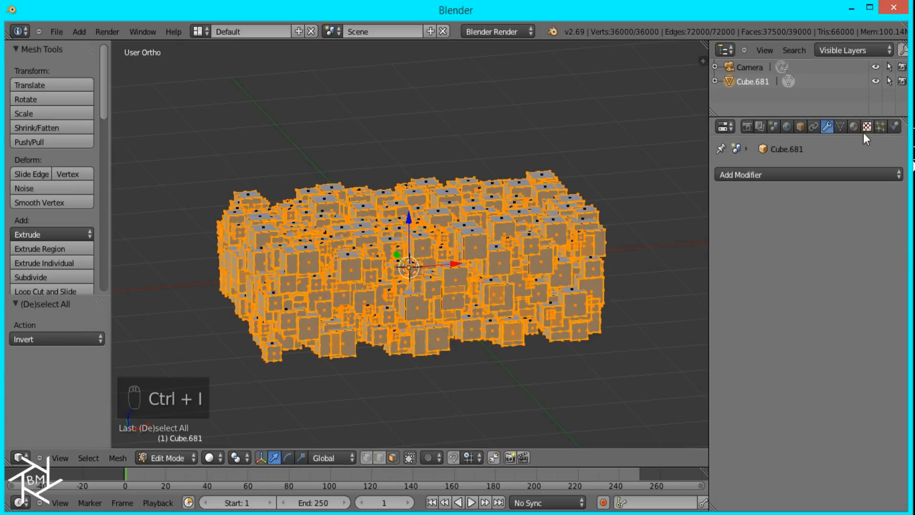
click(854, 126)
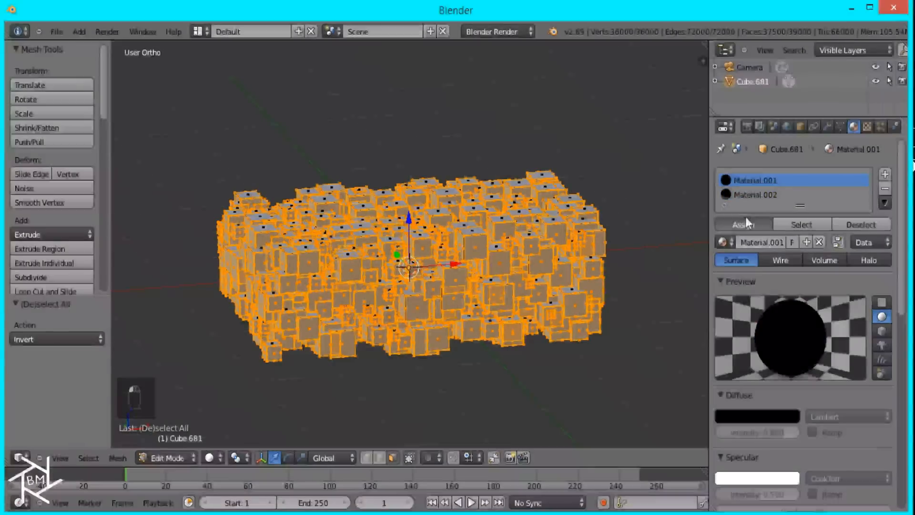
key(Tab)
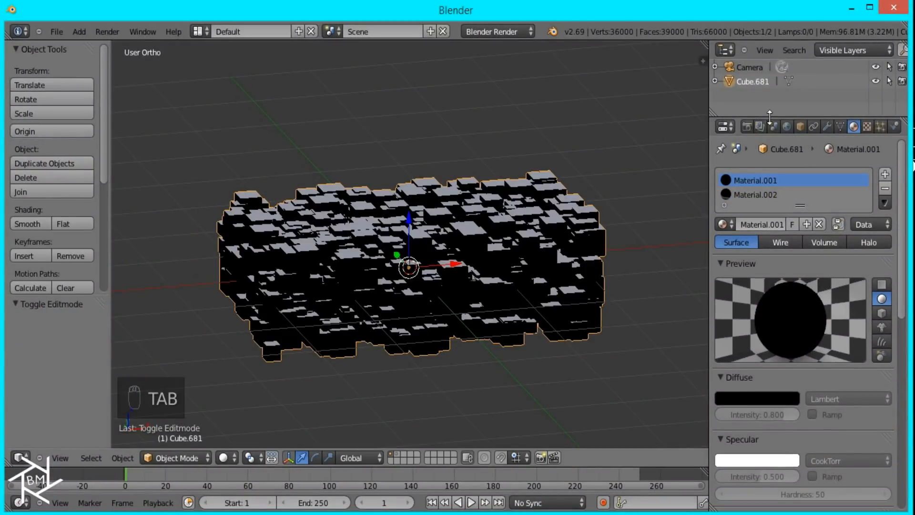
Render the camera view, then set the World Horizon Color to black for the final render
click(743, 191)
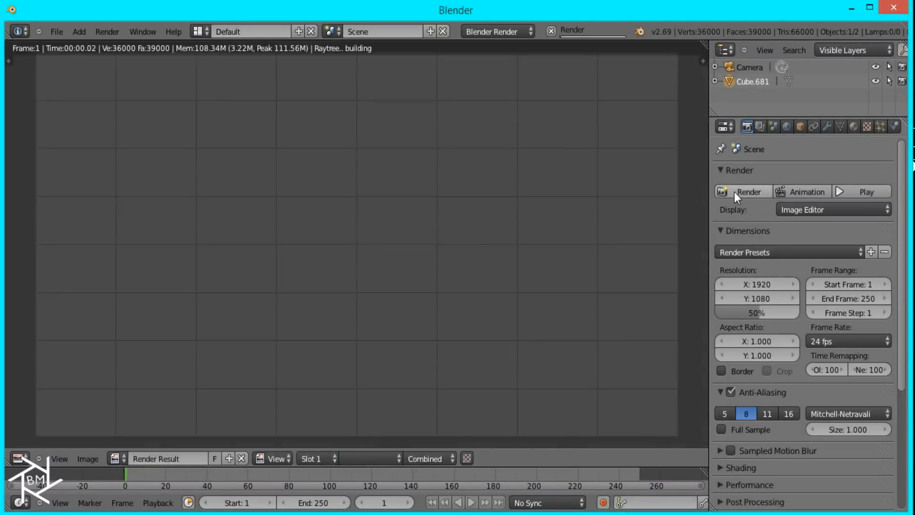
click(744, 190)
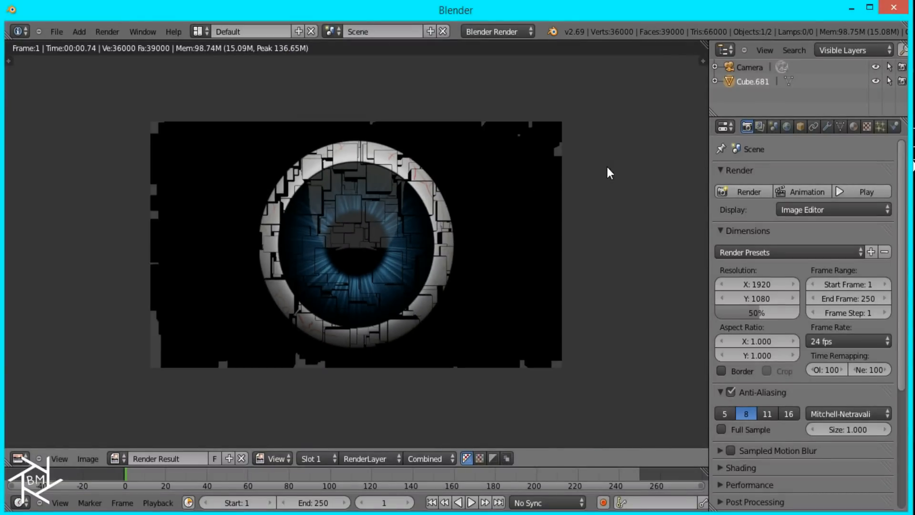
click(788, 127)
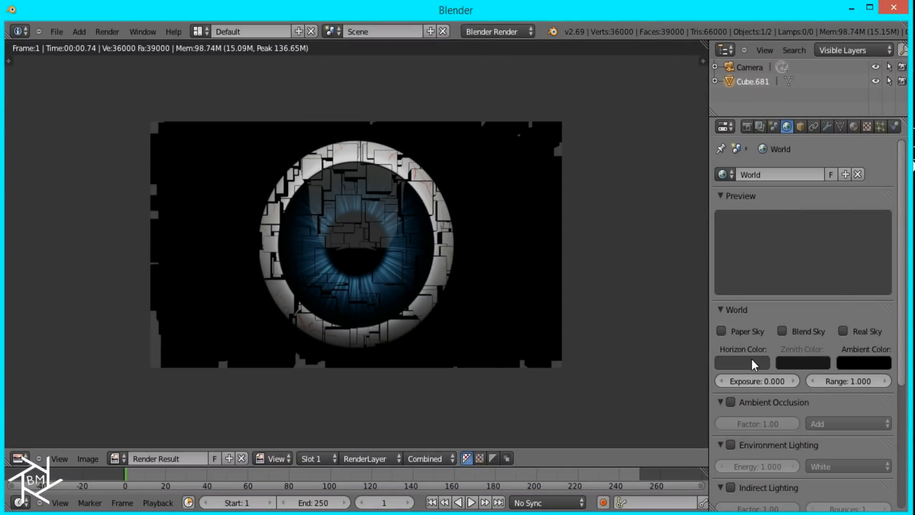
click(747, 127)
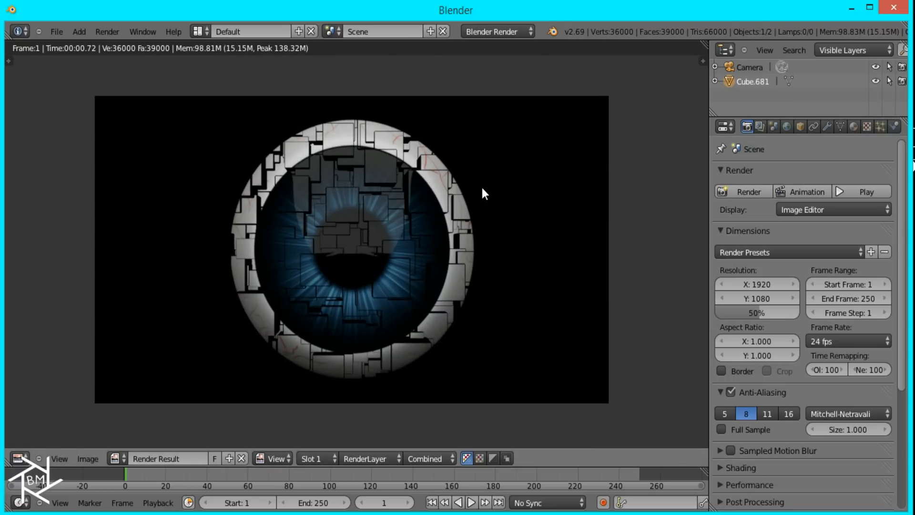
mouse_move(370, 196)
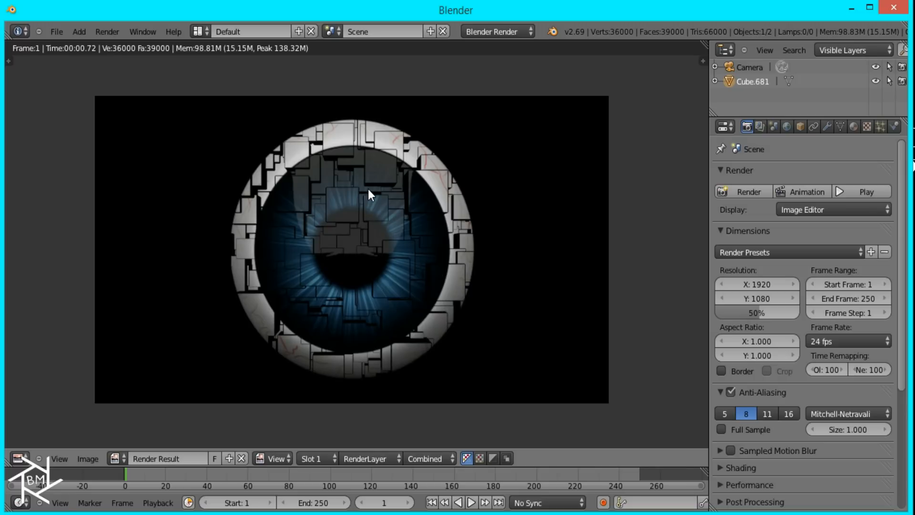
mouse_move(444, 178)
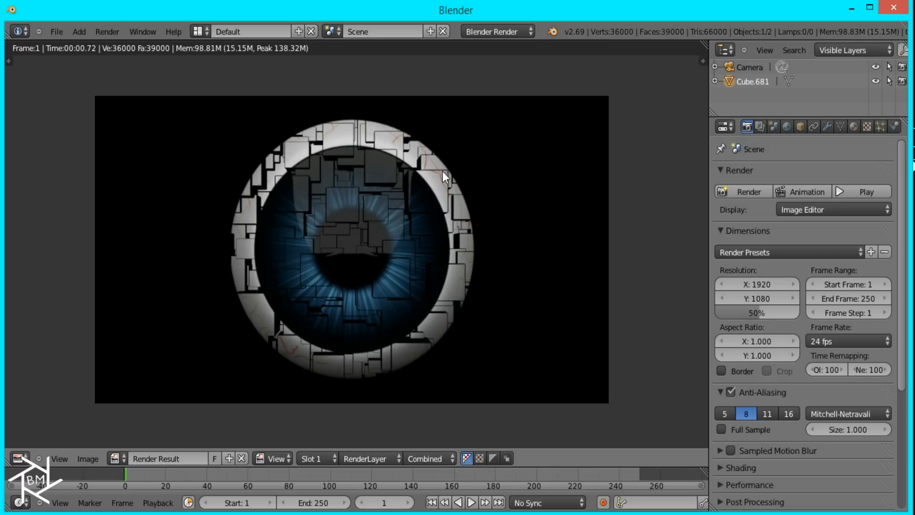
mouse_move(420, 232)
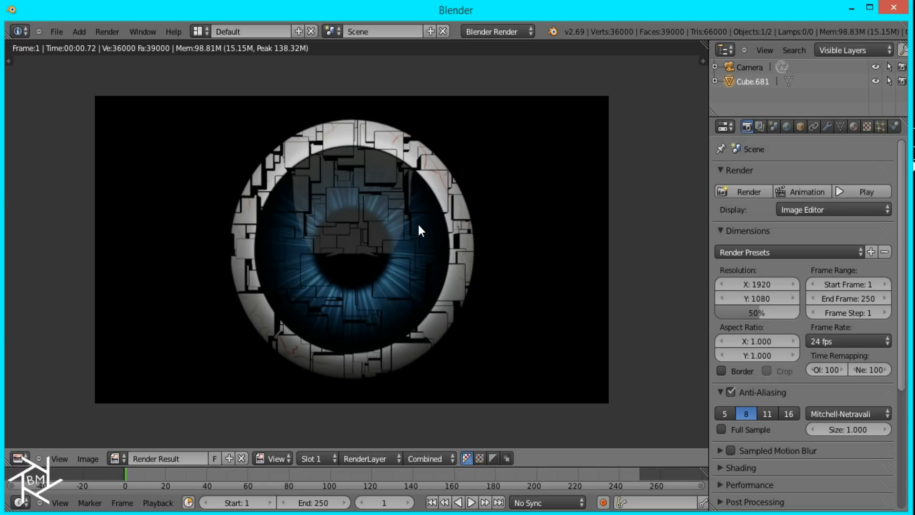
mouse_move(431, 227)
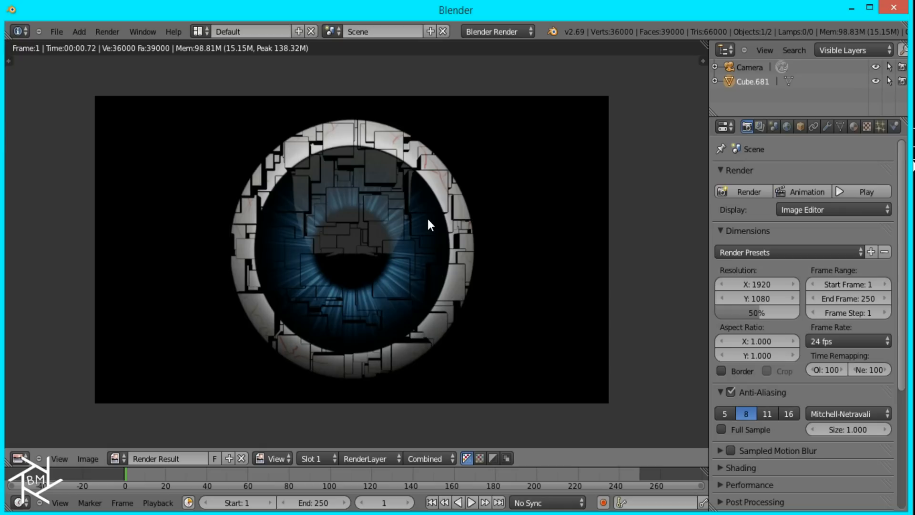
mouse_move(436, 208)
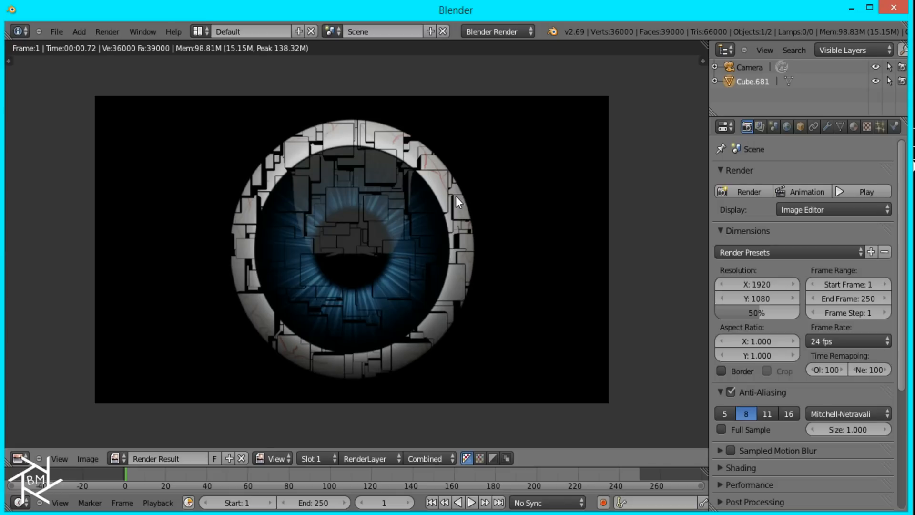
mouse_move(474, 195)
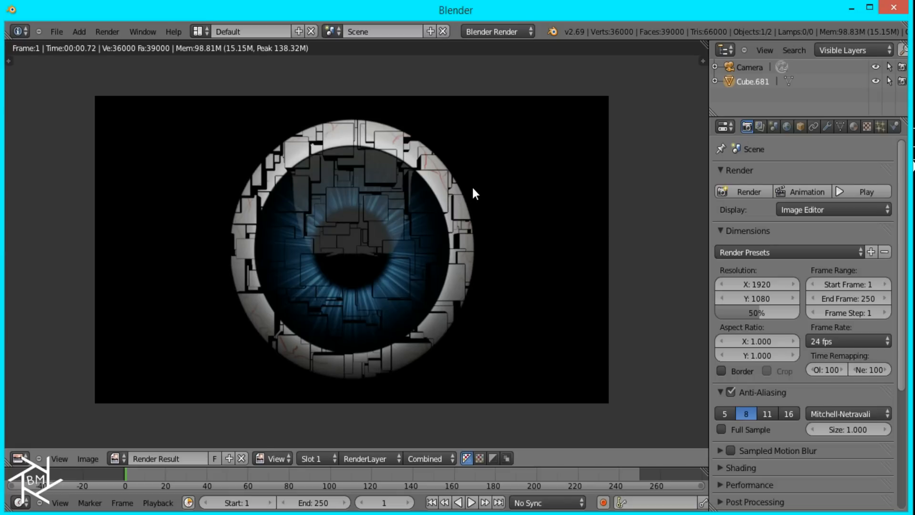
mouse_move(492, 255)
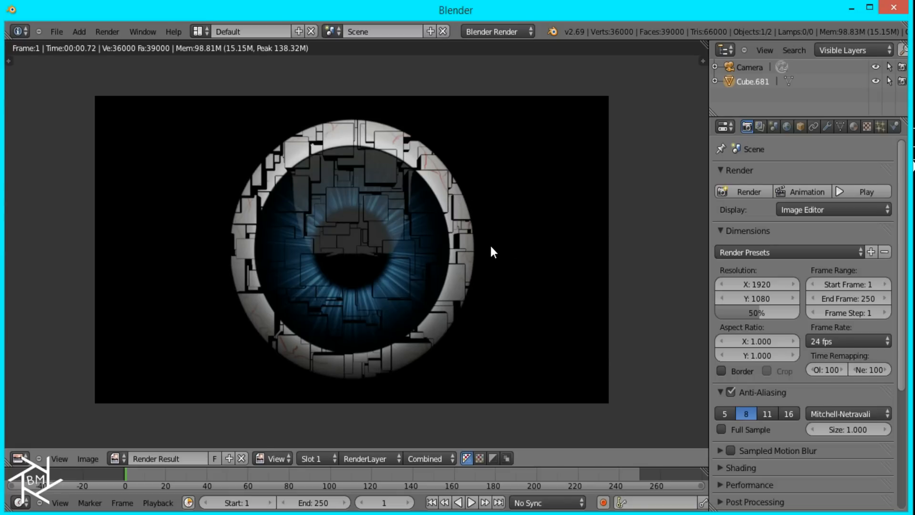